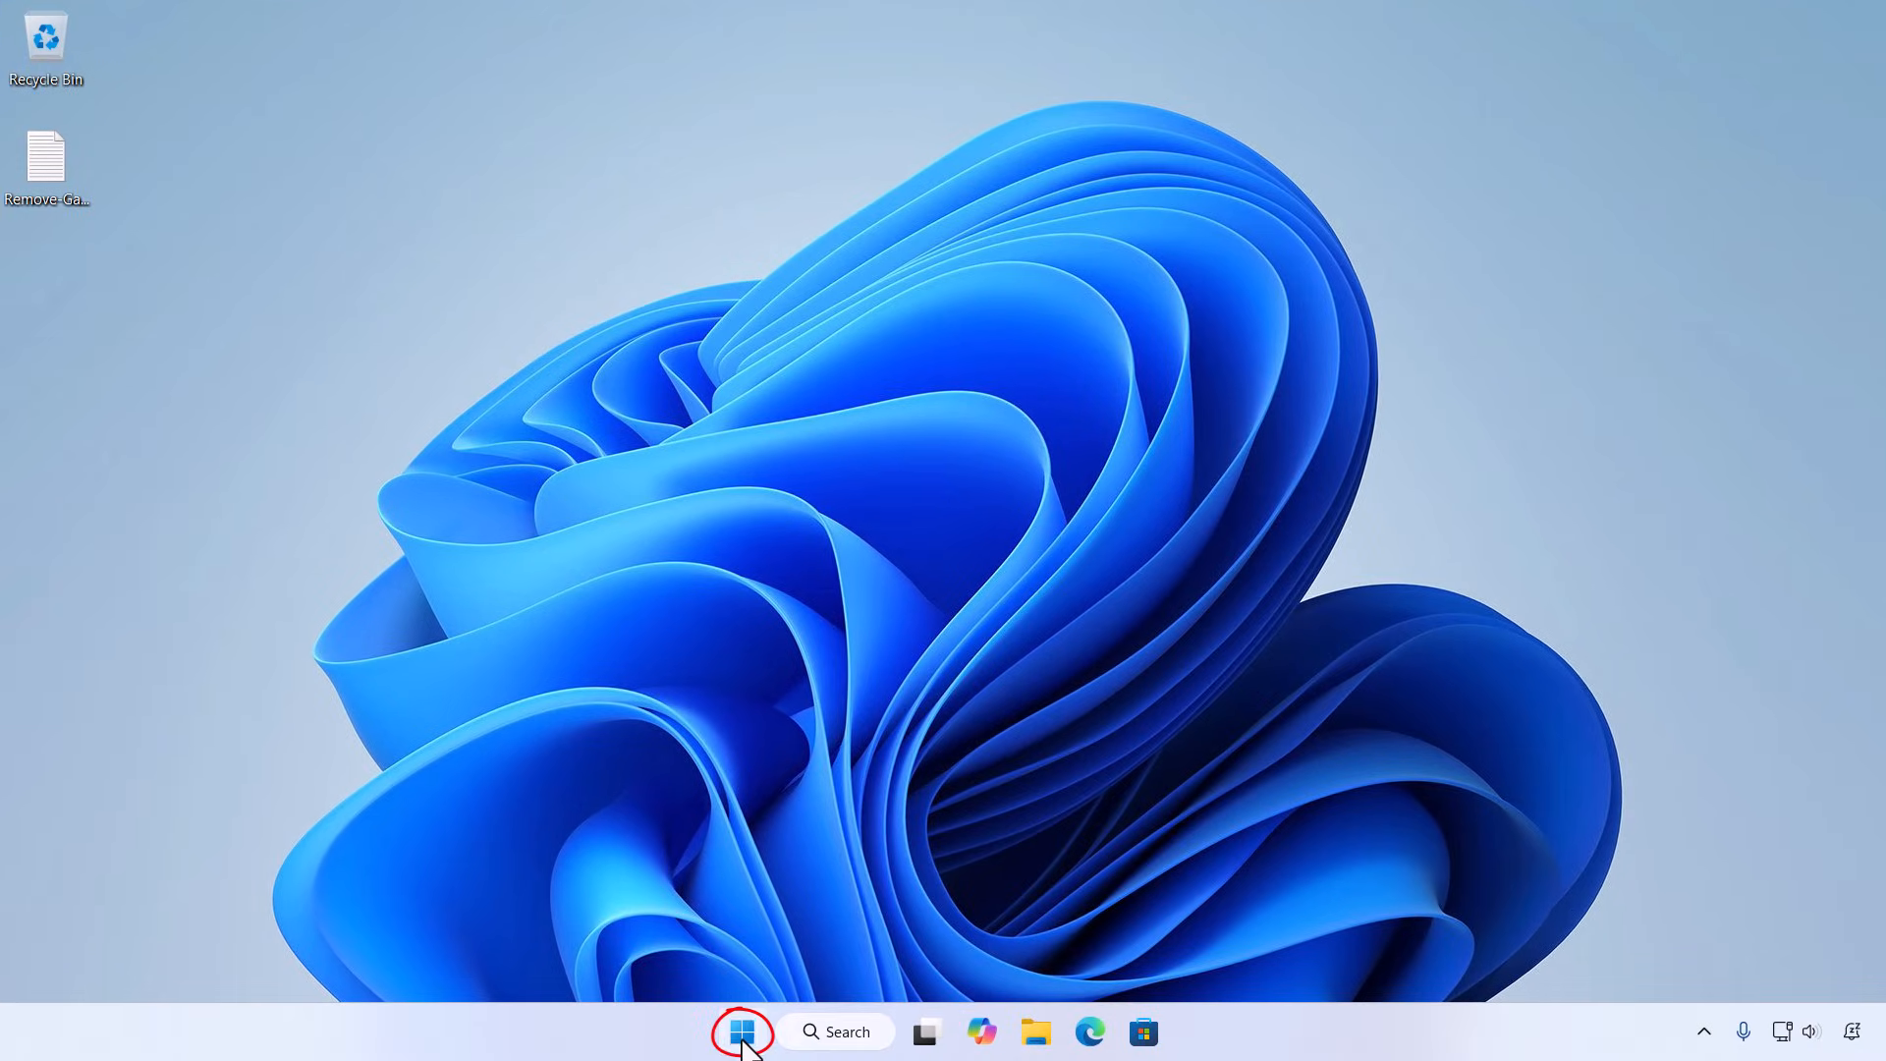
Launch Settings from the Start button's right-click quick-link menu
right_click(741, 1032)
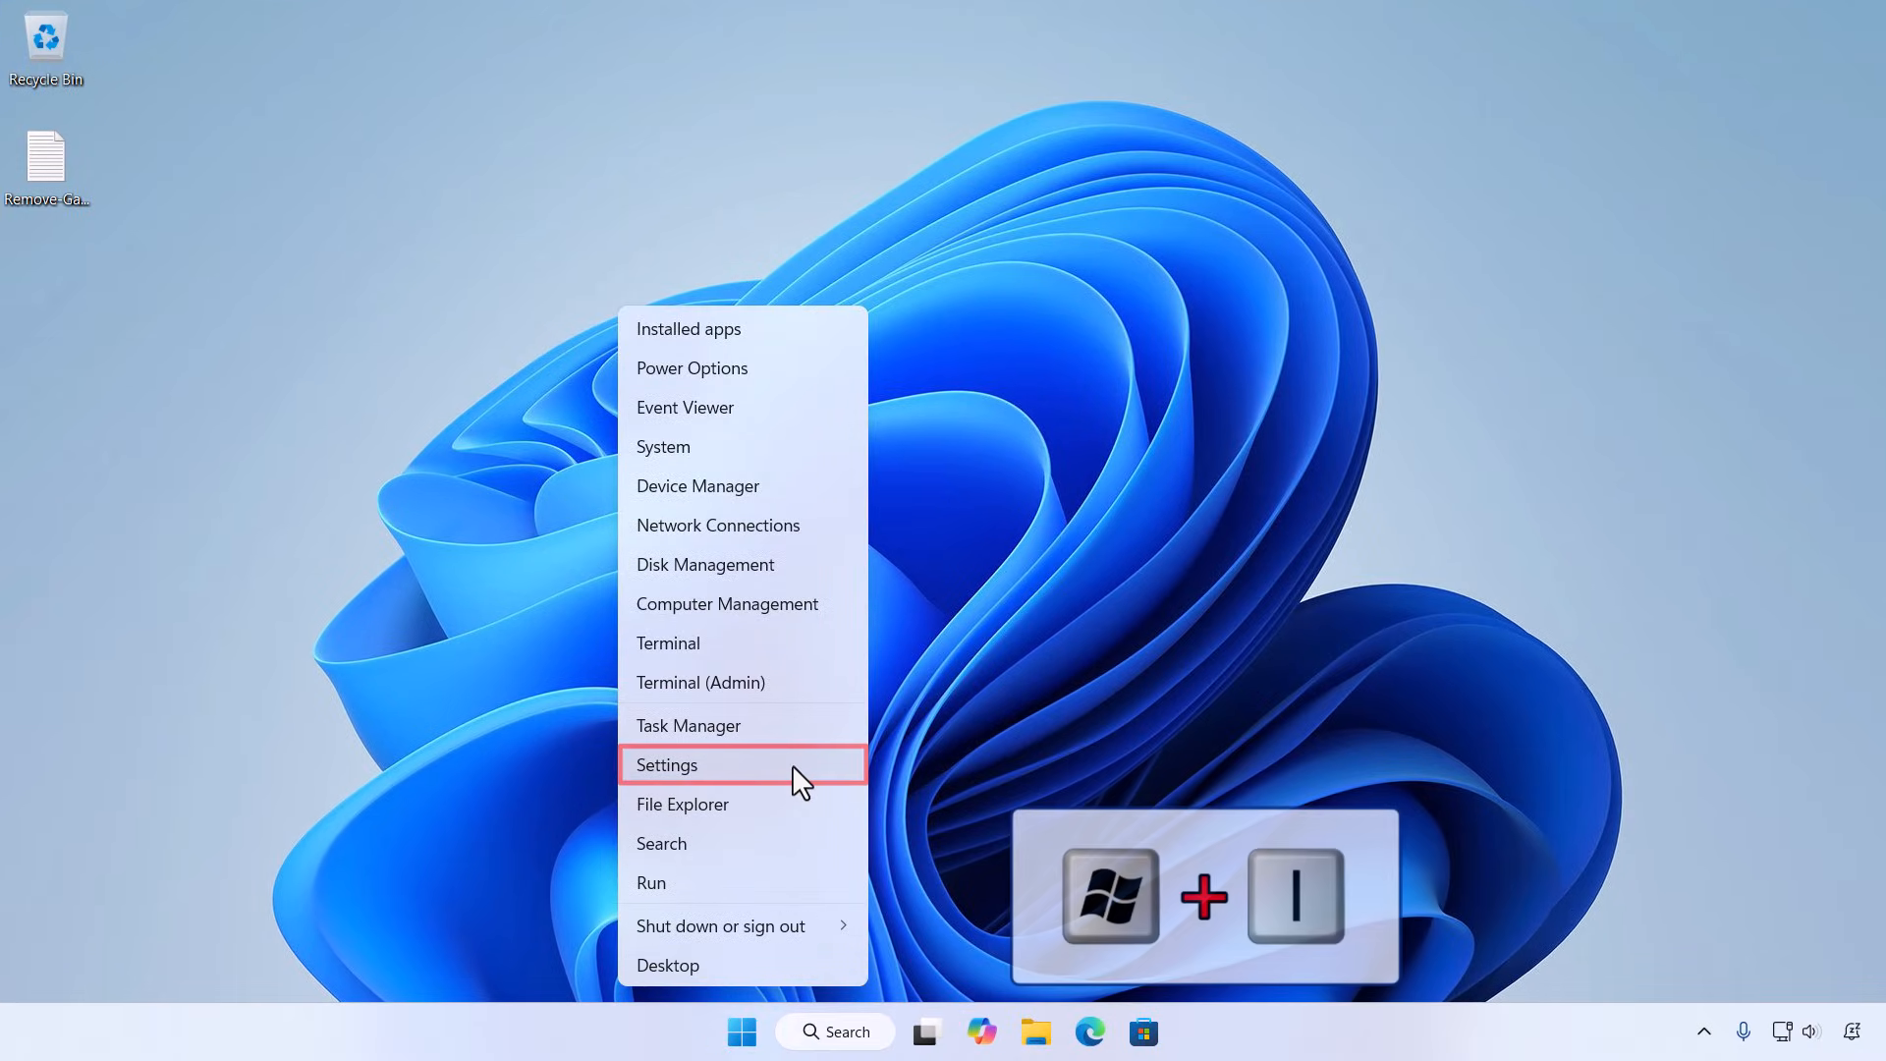
left_click(665, 764)
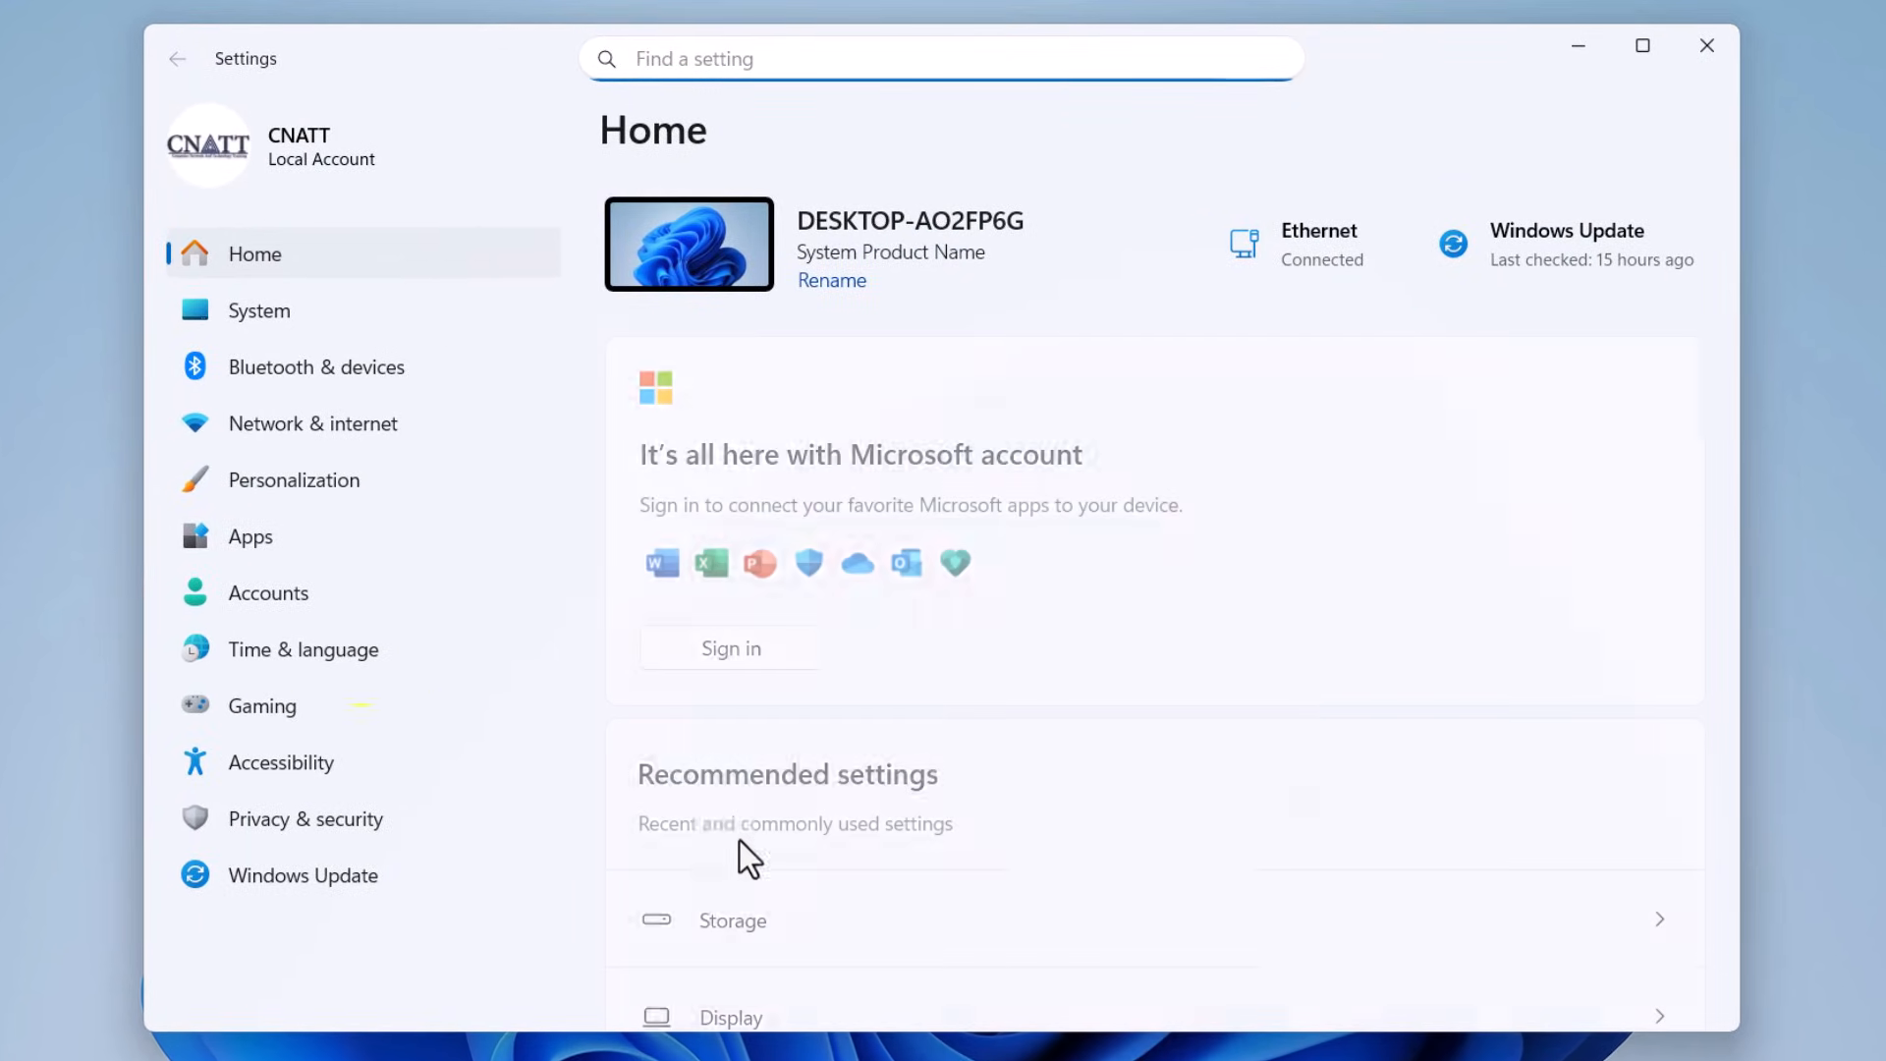
In Gaming > Game Bar, turn off controller opening of Game Bar and the Guide button shortcut
left_click(262, 705)
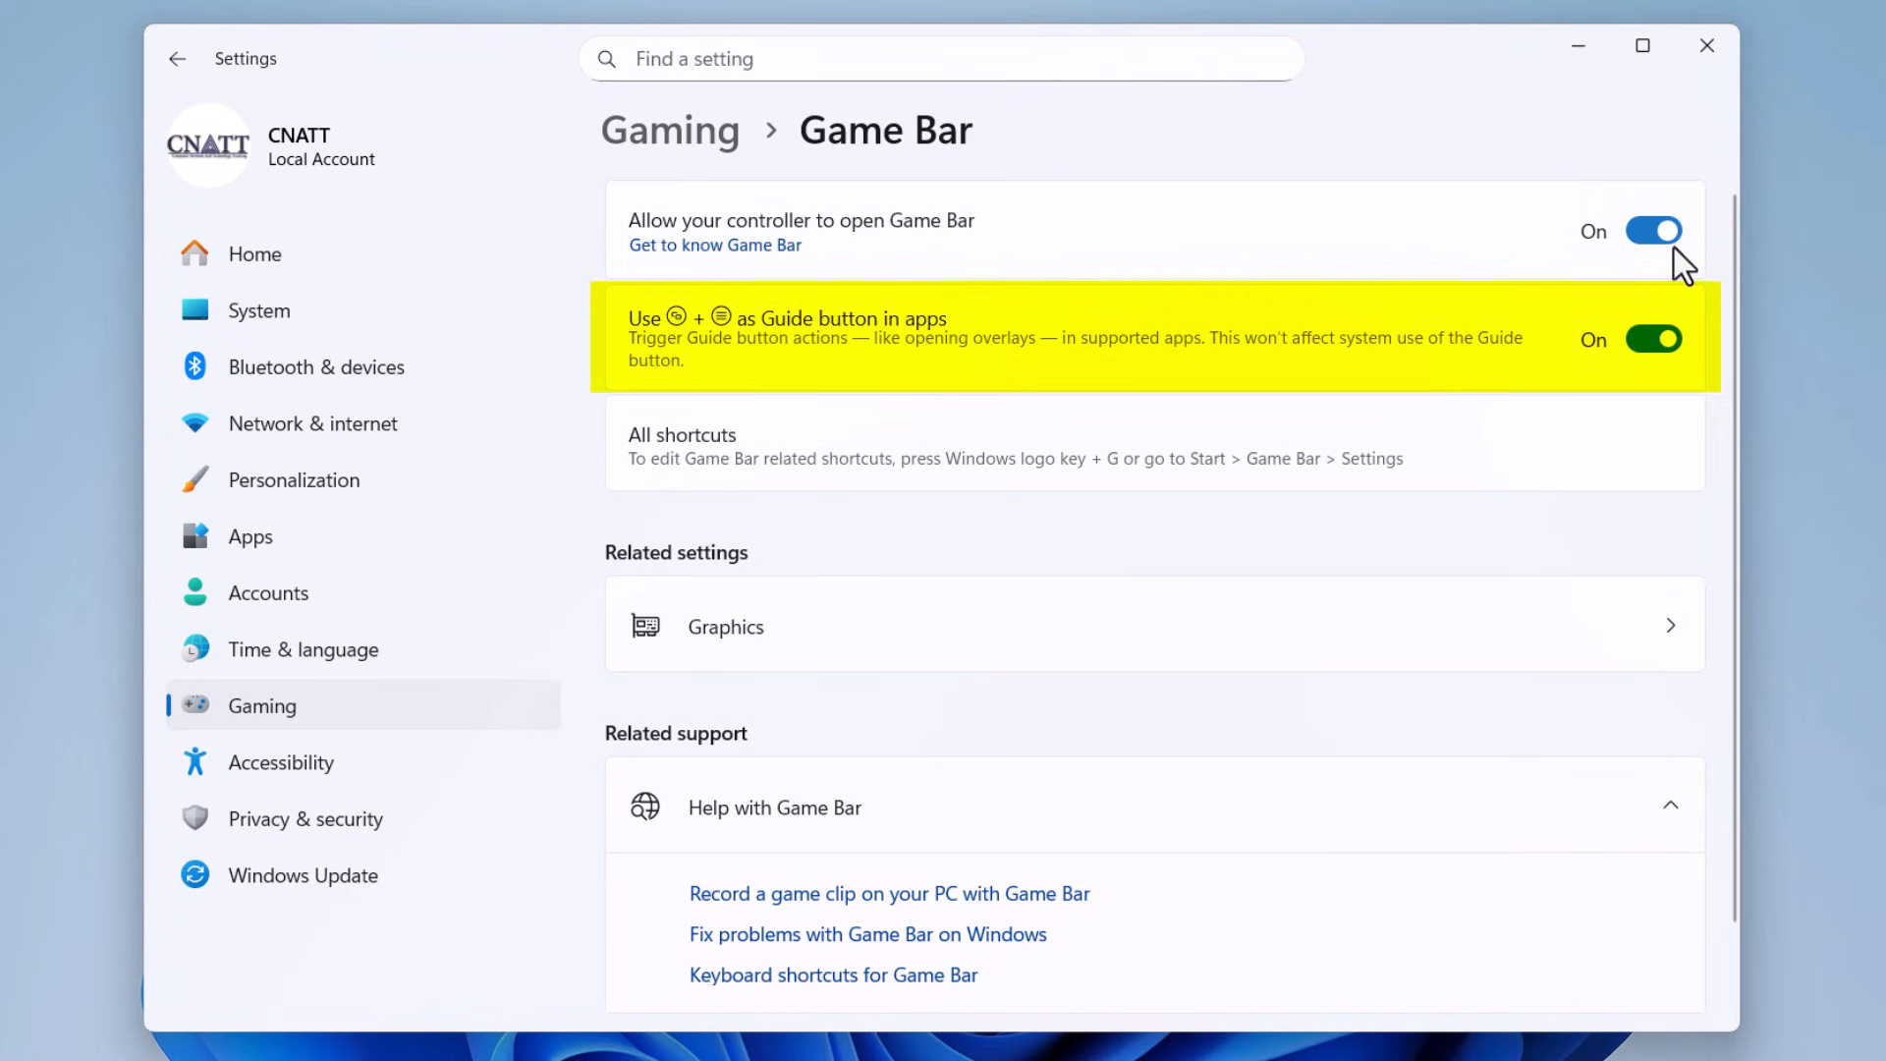
left_click(1652, 230)
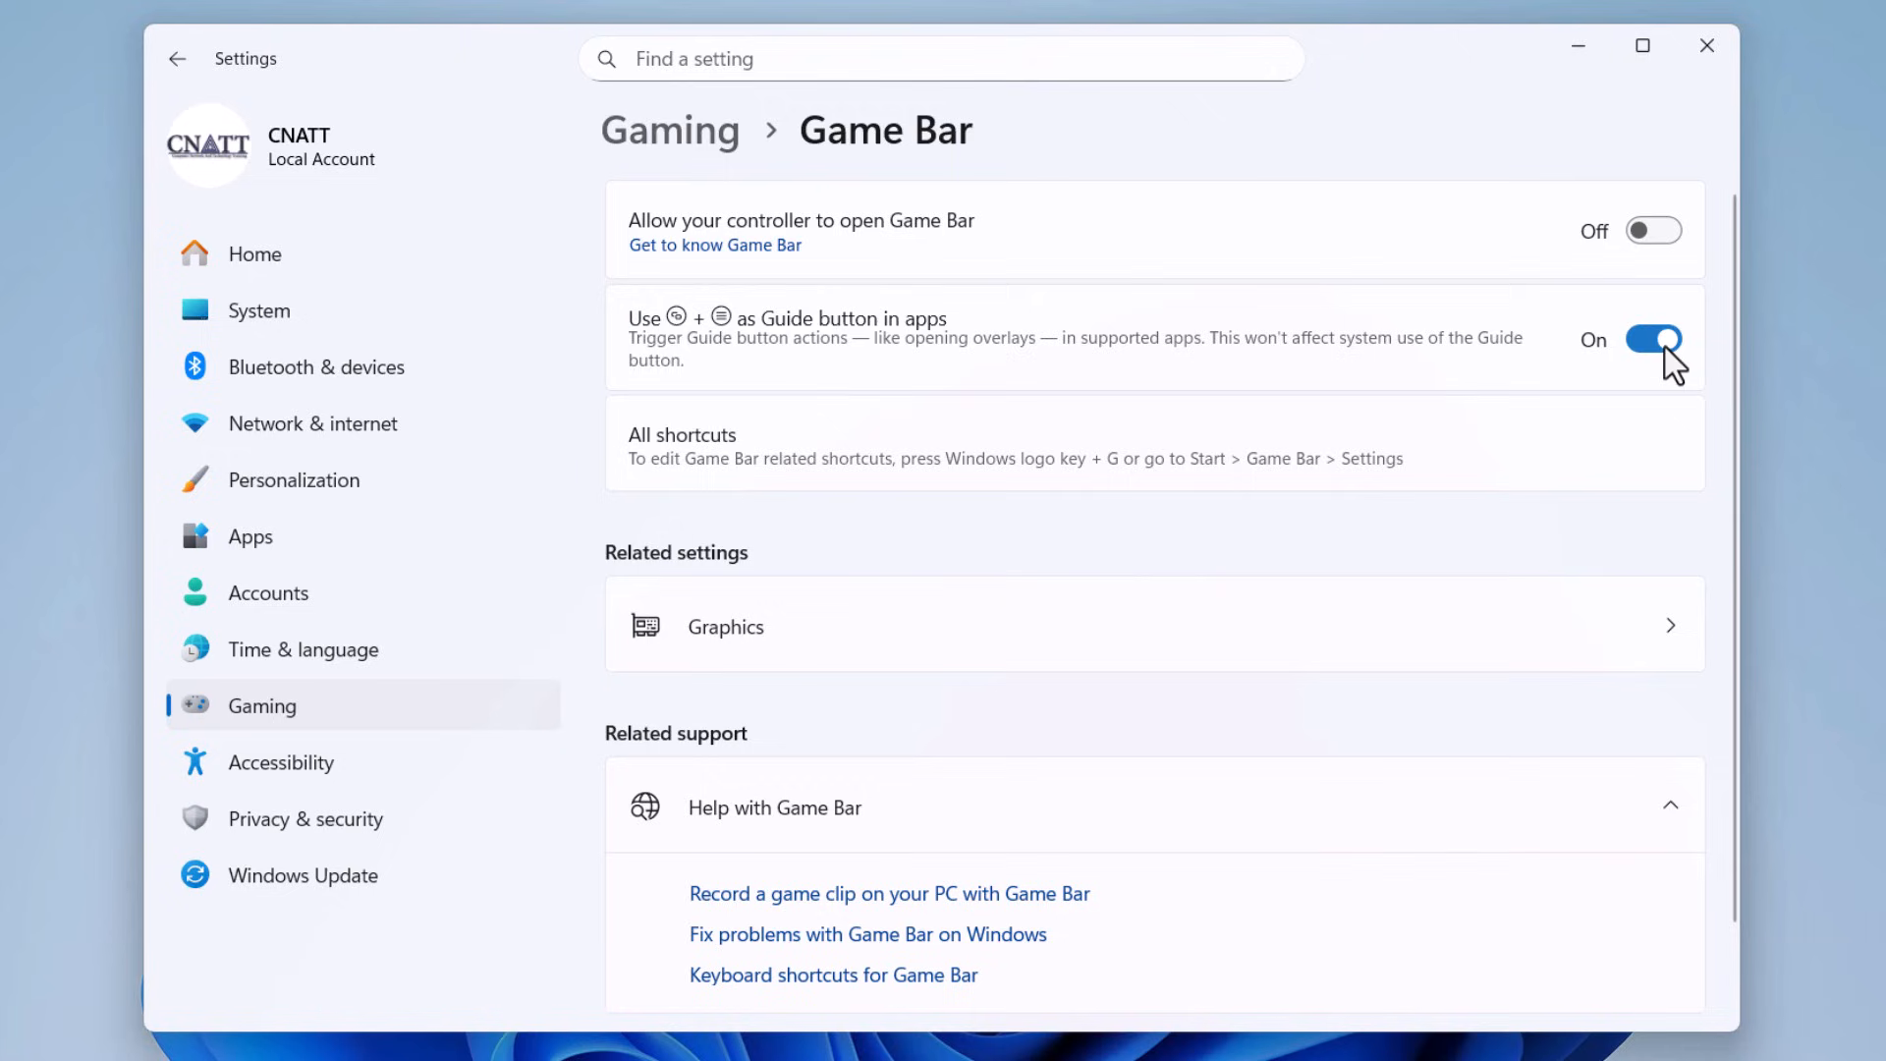
left_click(1652, 338)
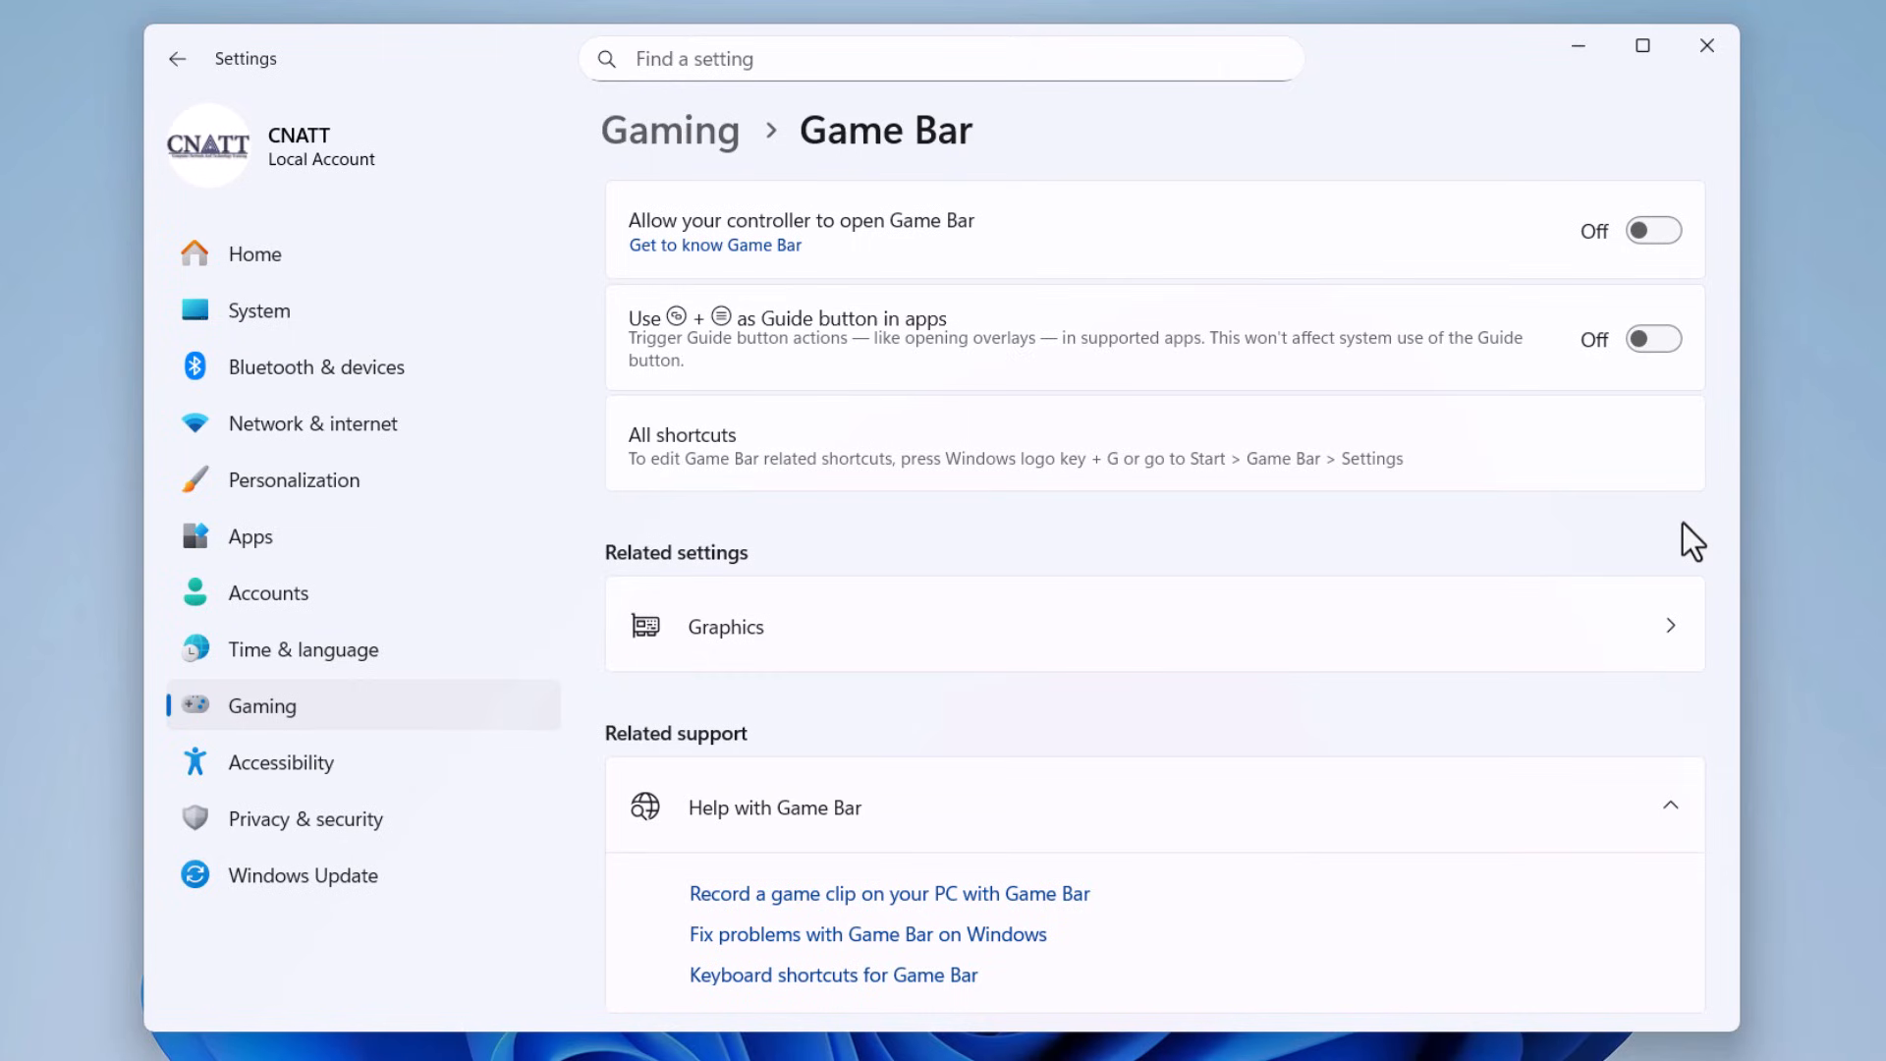
left_click(670, 130)
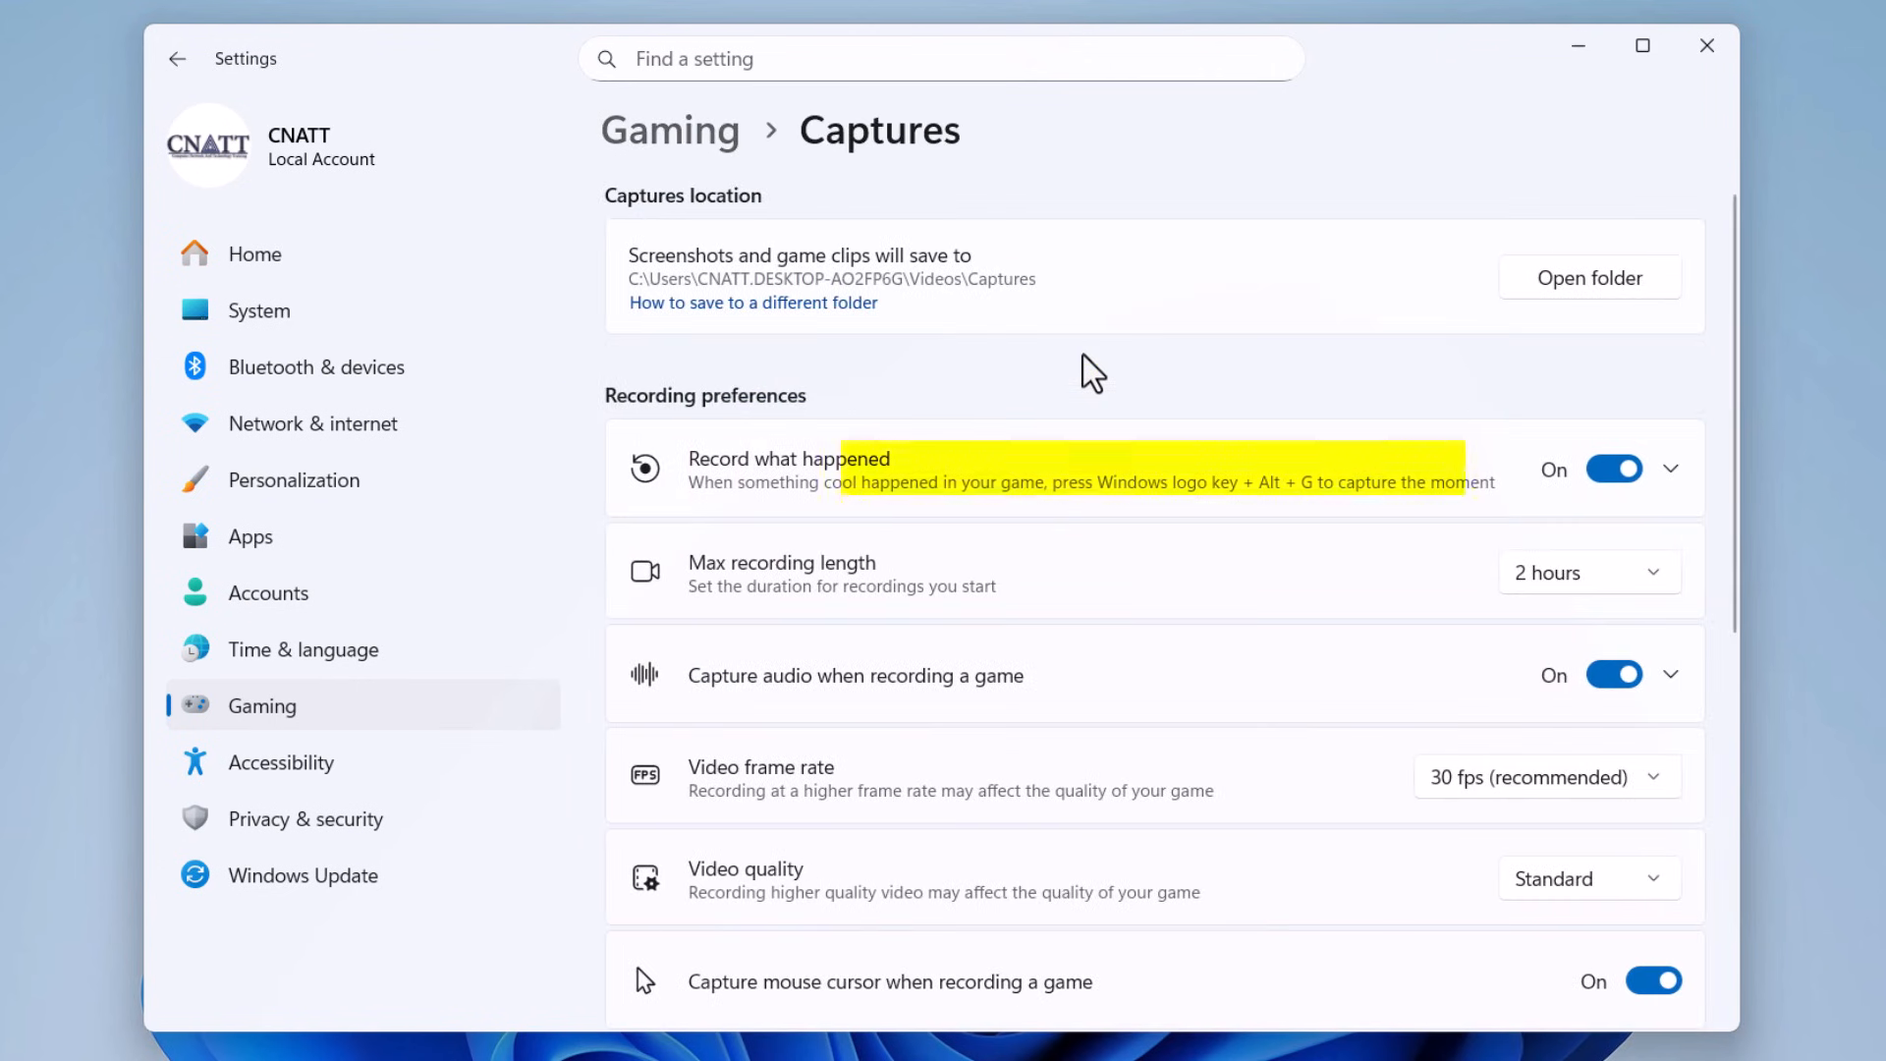
In Gaming > Captures, switch 'Record what happened' background recording to Off
left_click(1615, 468)
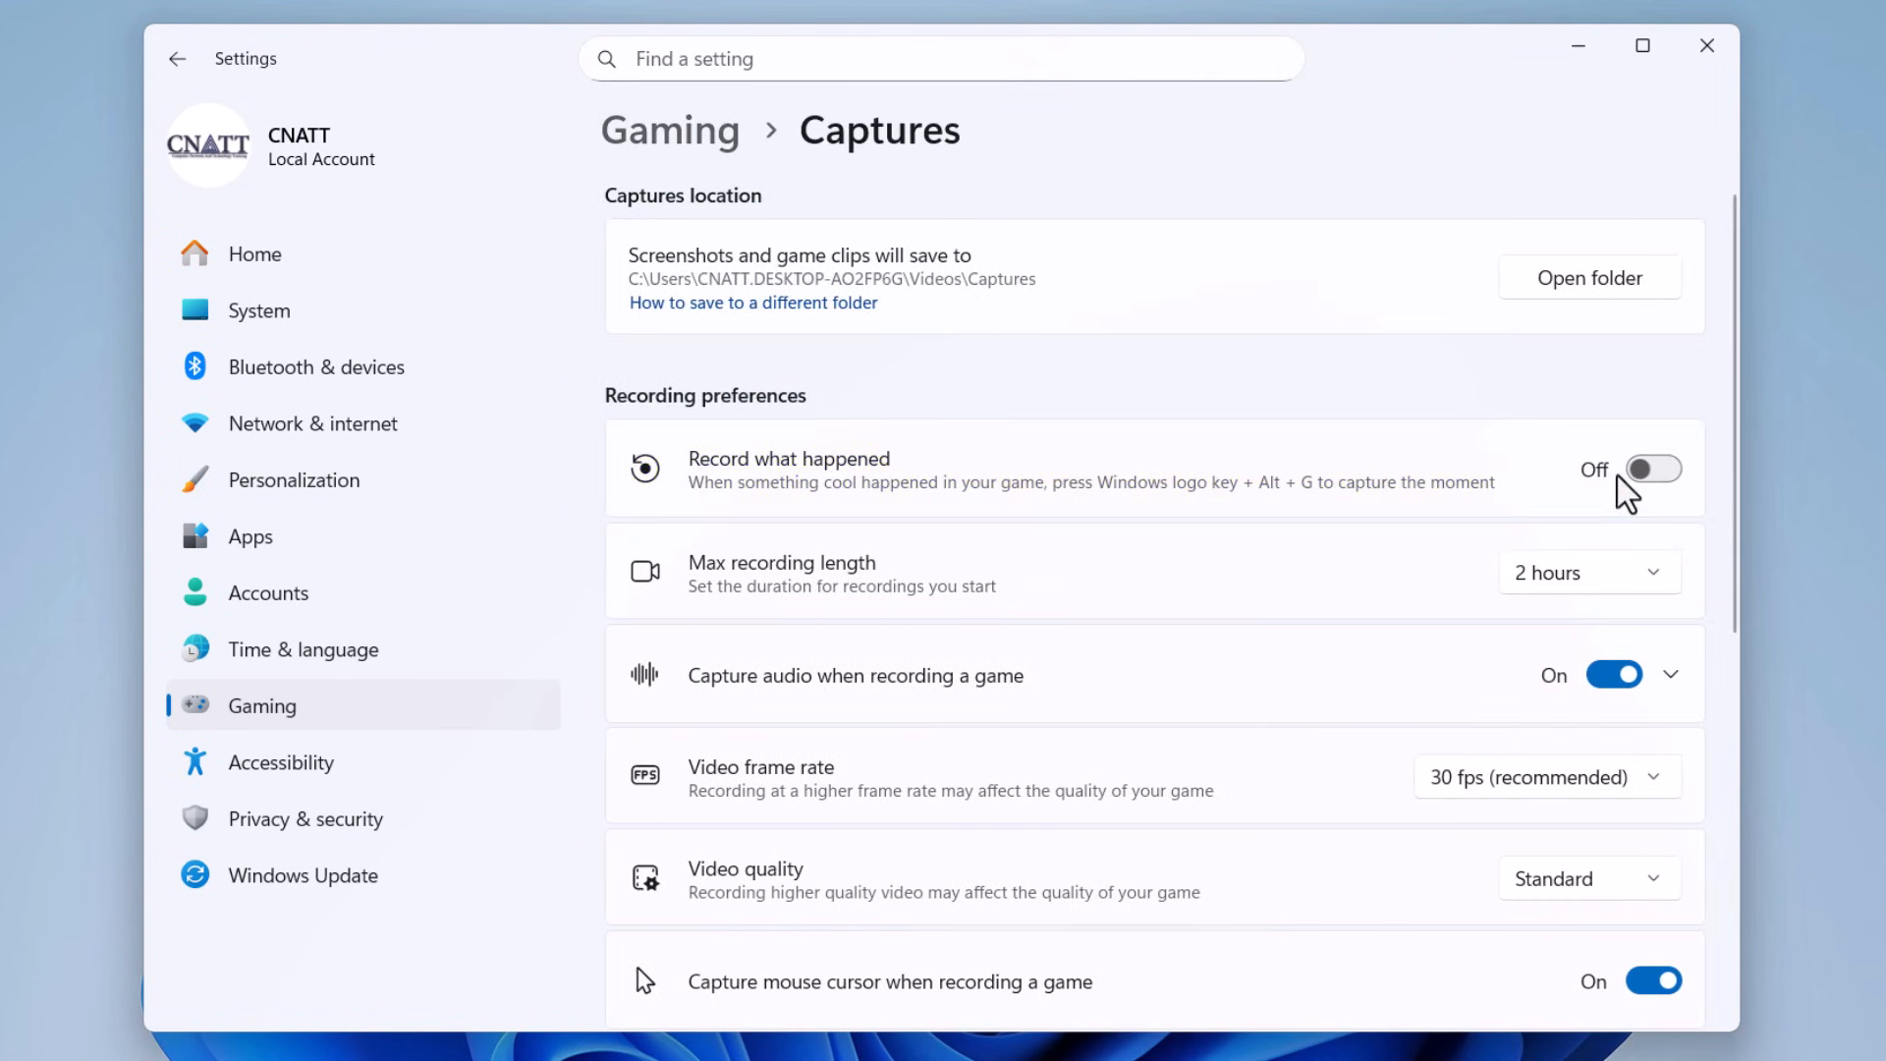
mouse_move(1689, 379)
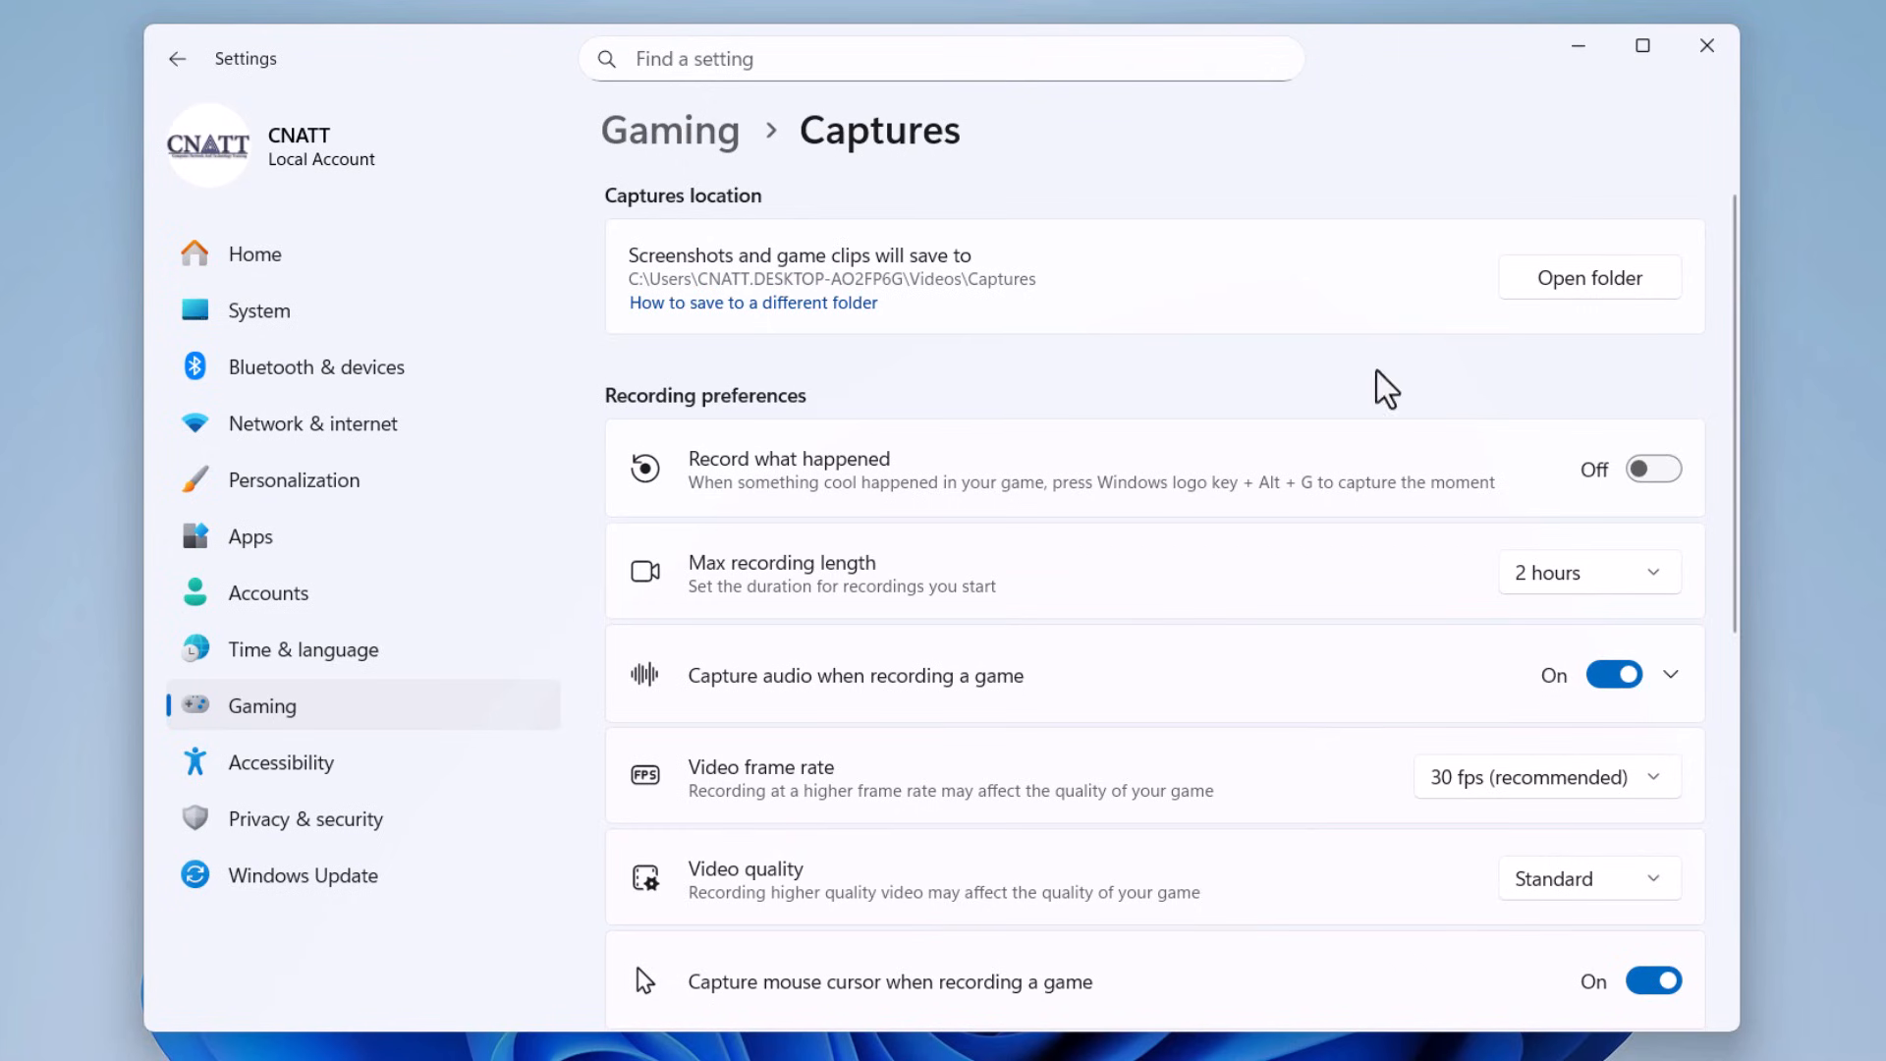
left_click(259, 310)
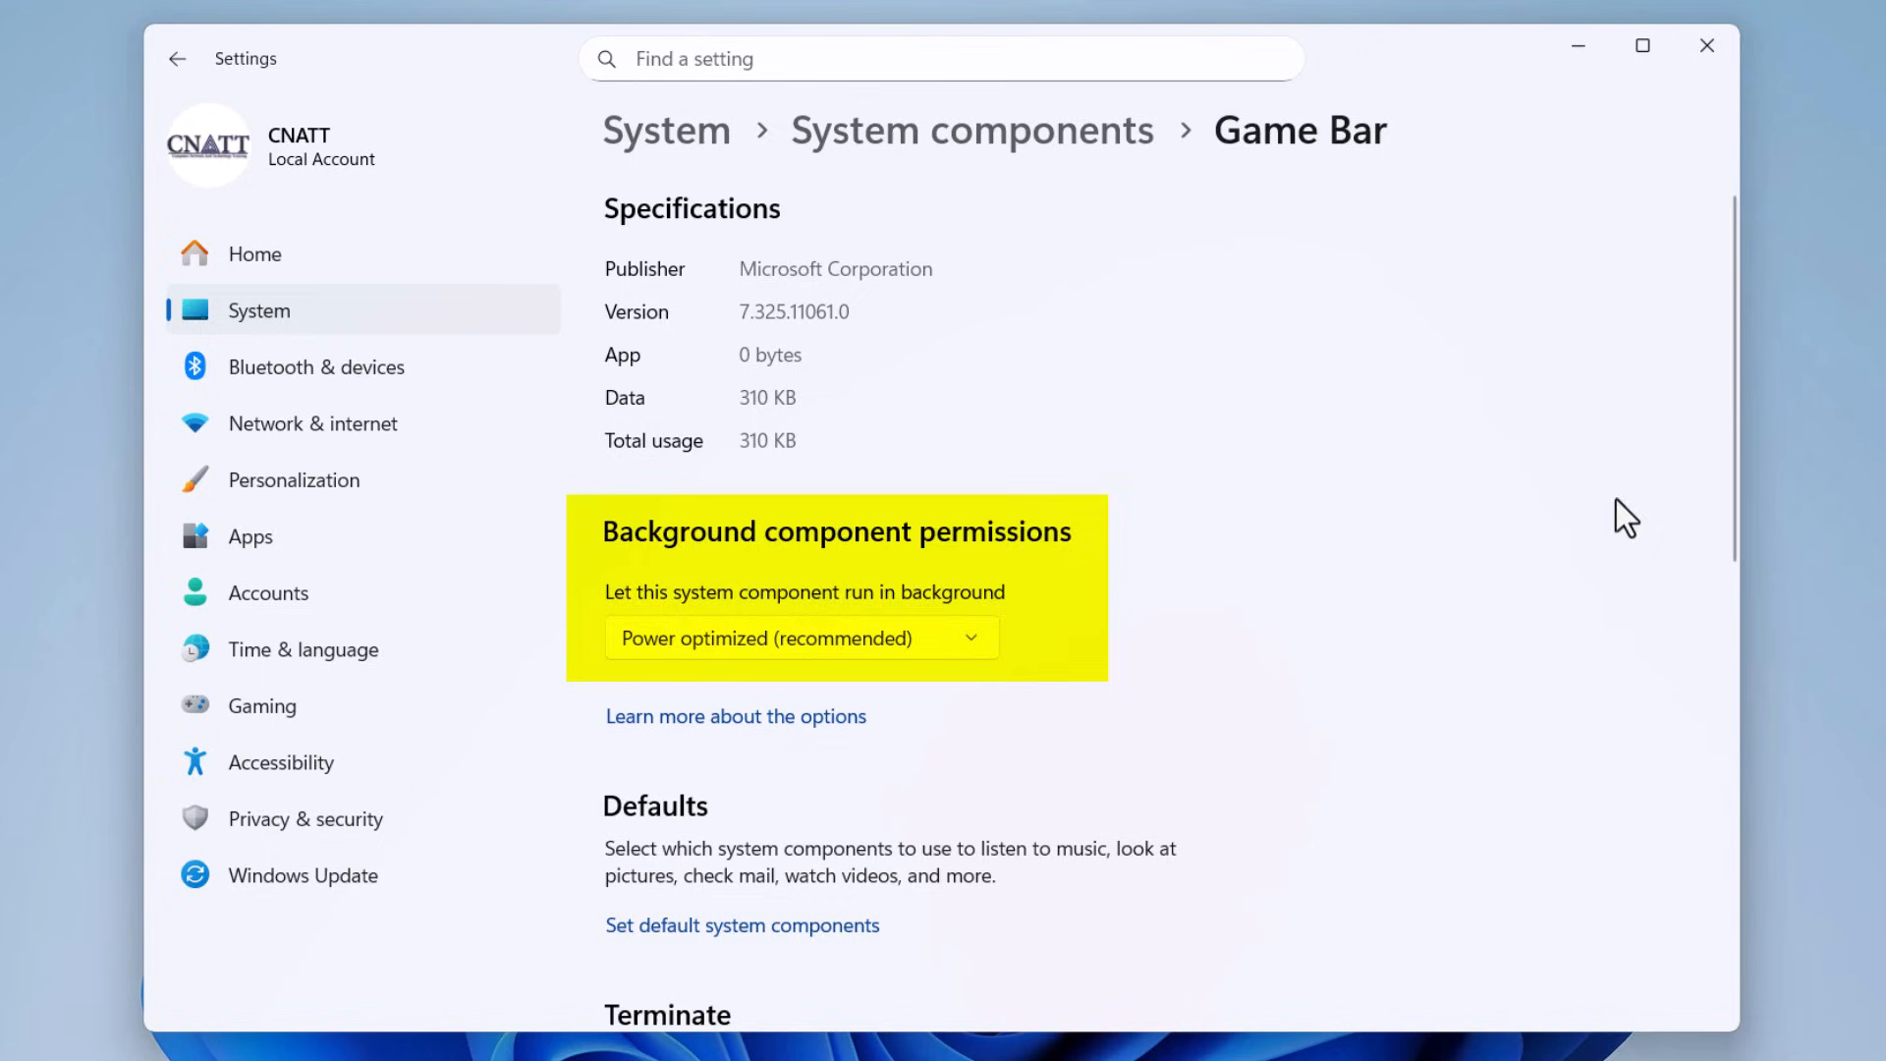
Set Game Bar's background component permission to Never and close Settings
left_click(800, 639)
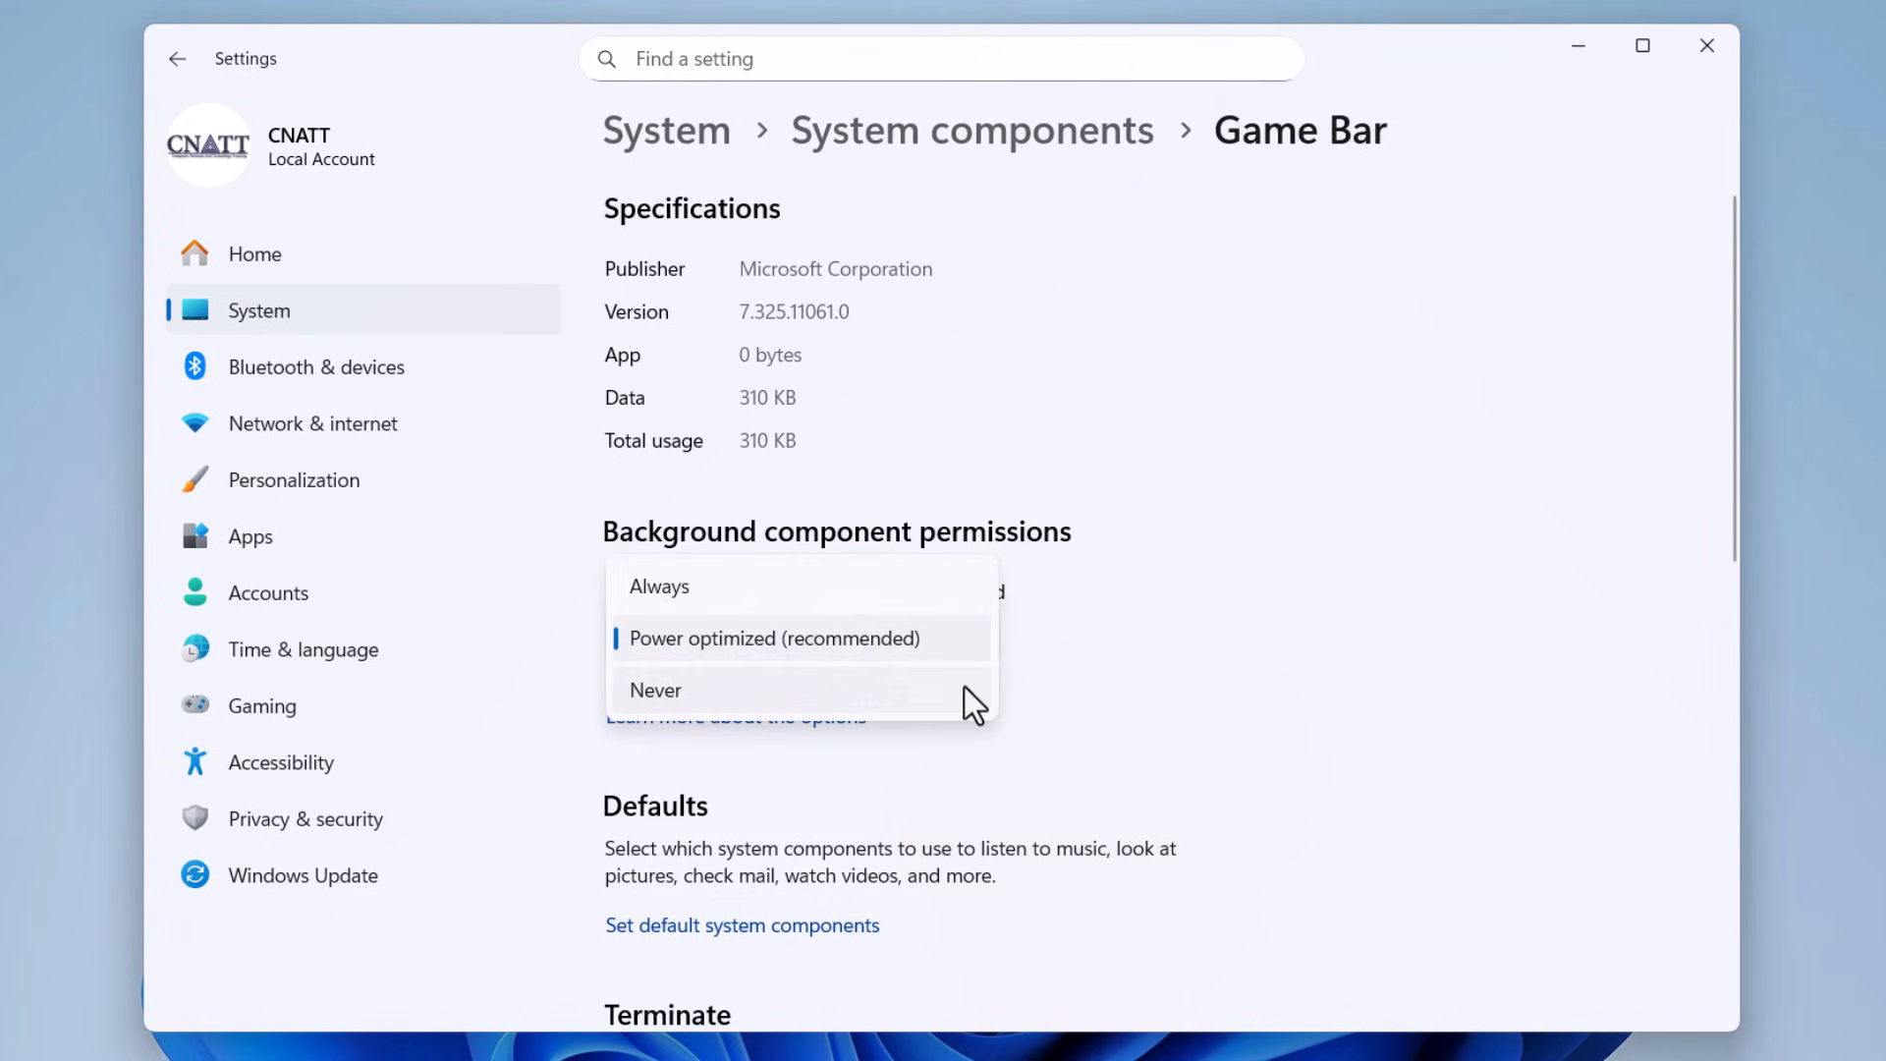
left_click(657, 690)
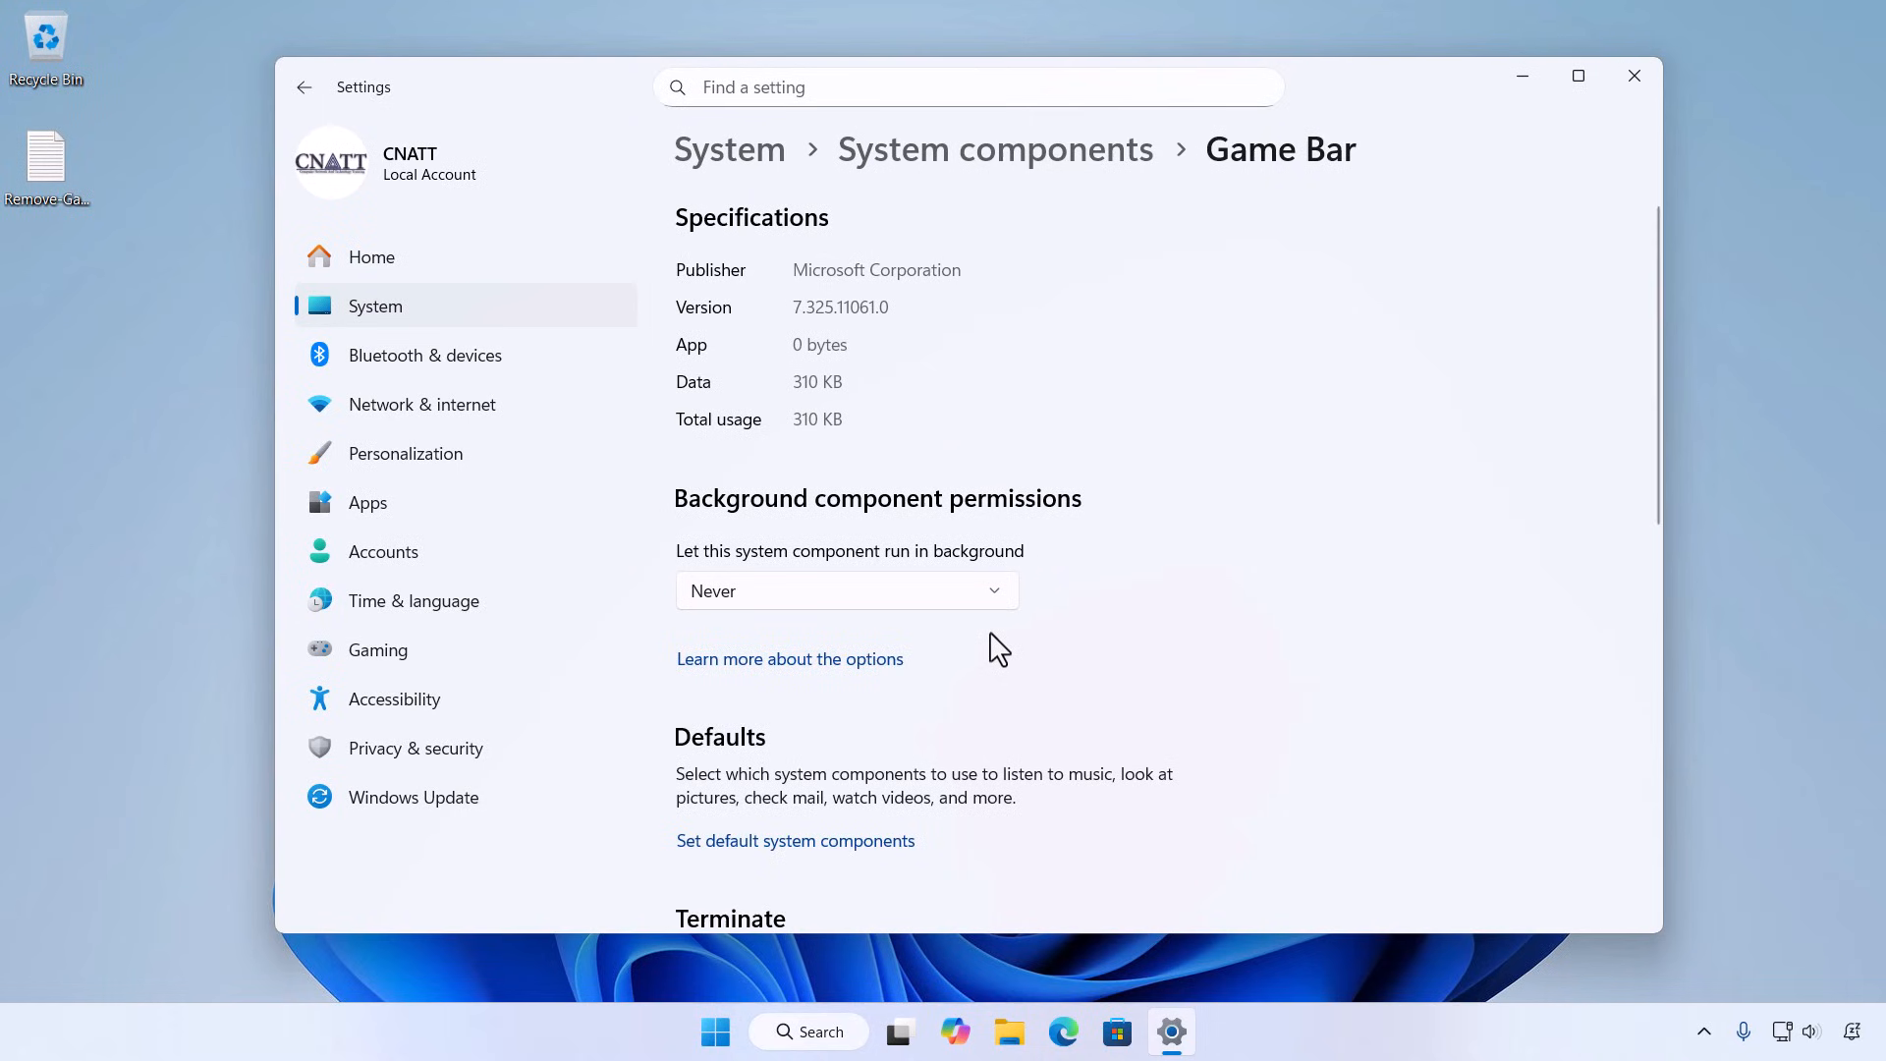
mouse_move(1004, 648)
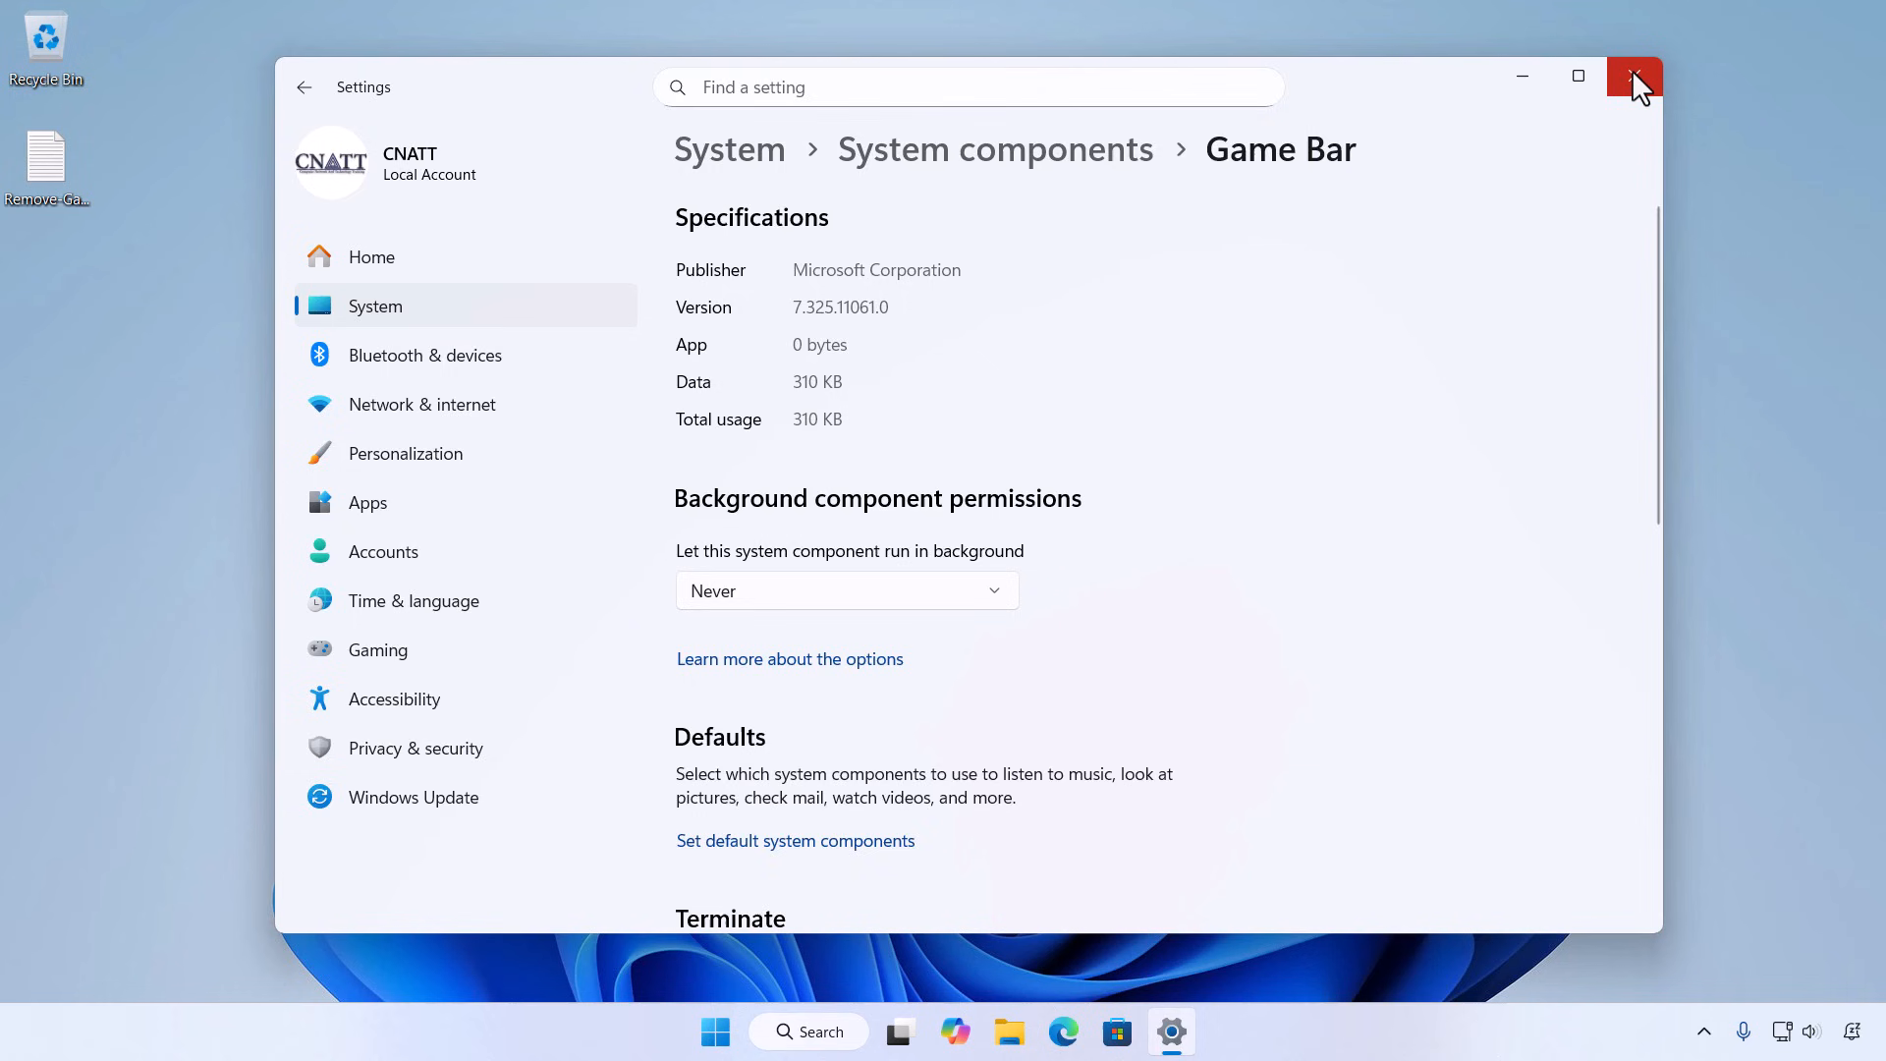
left_click(1632, 75)
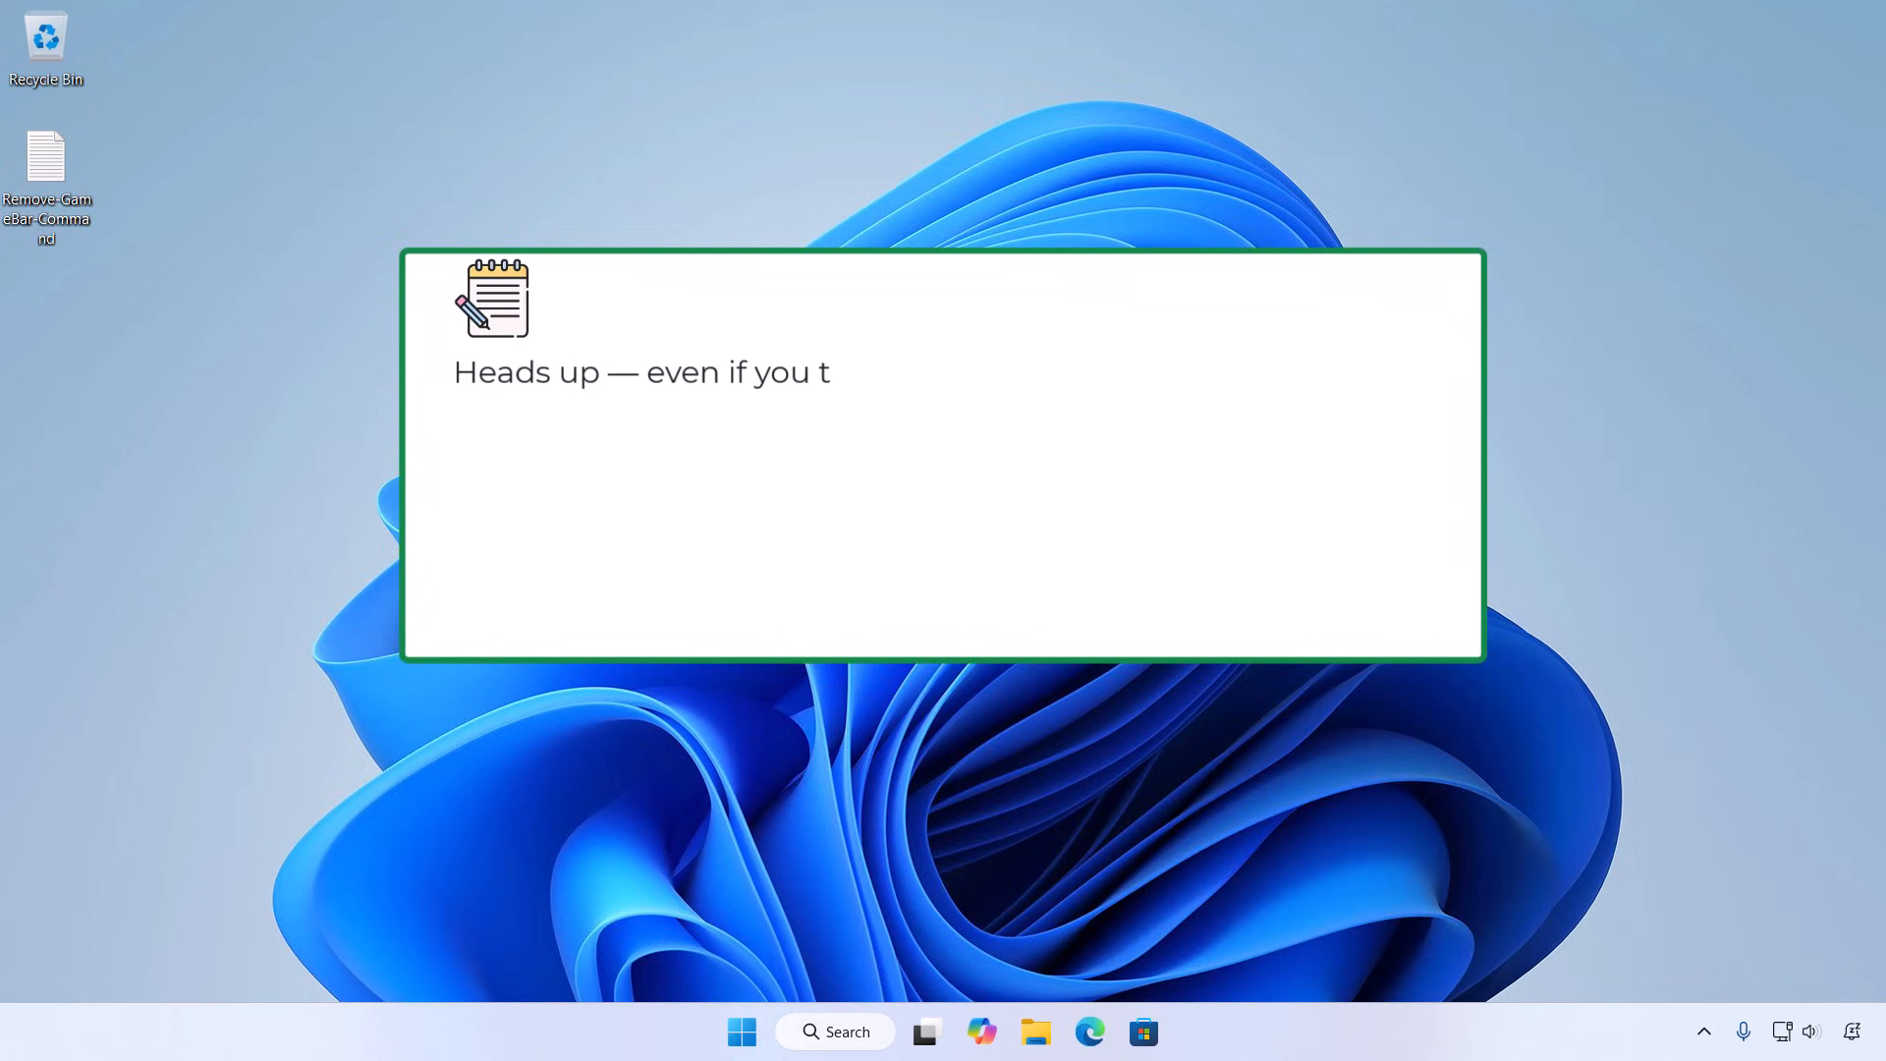
type("urn off all the Game Bar switches in")
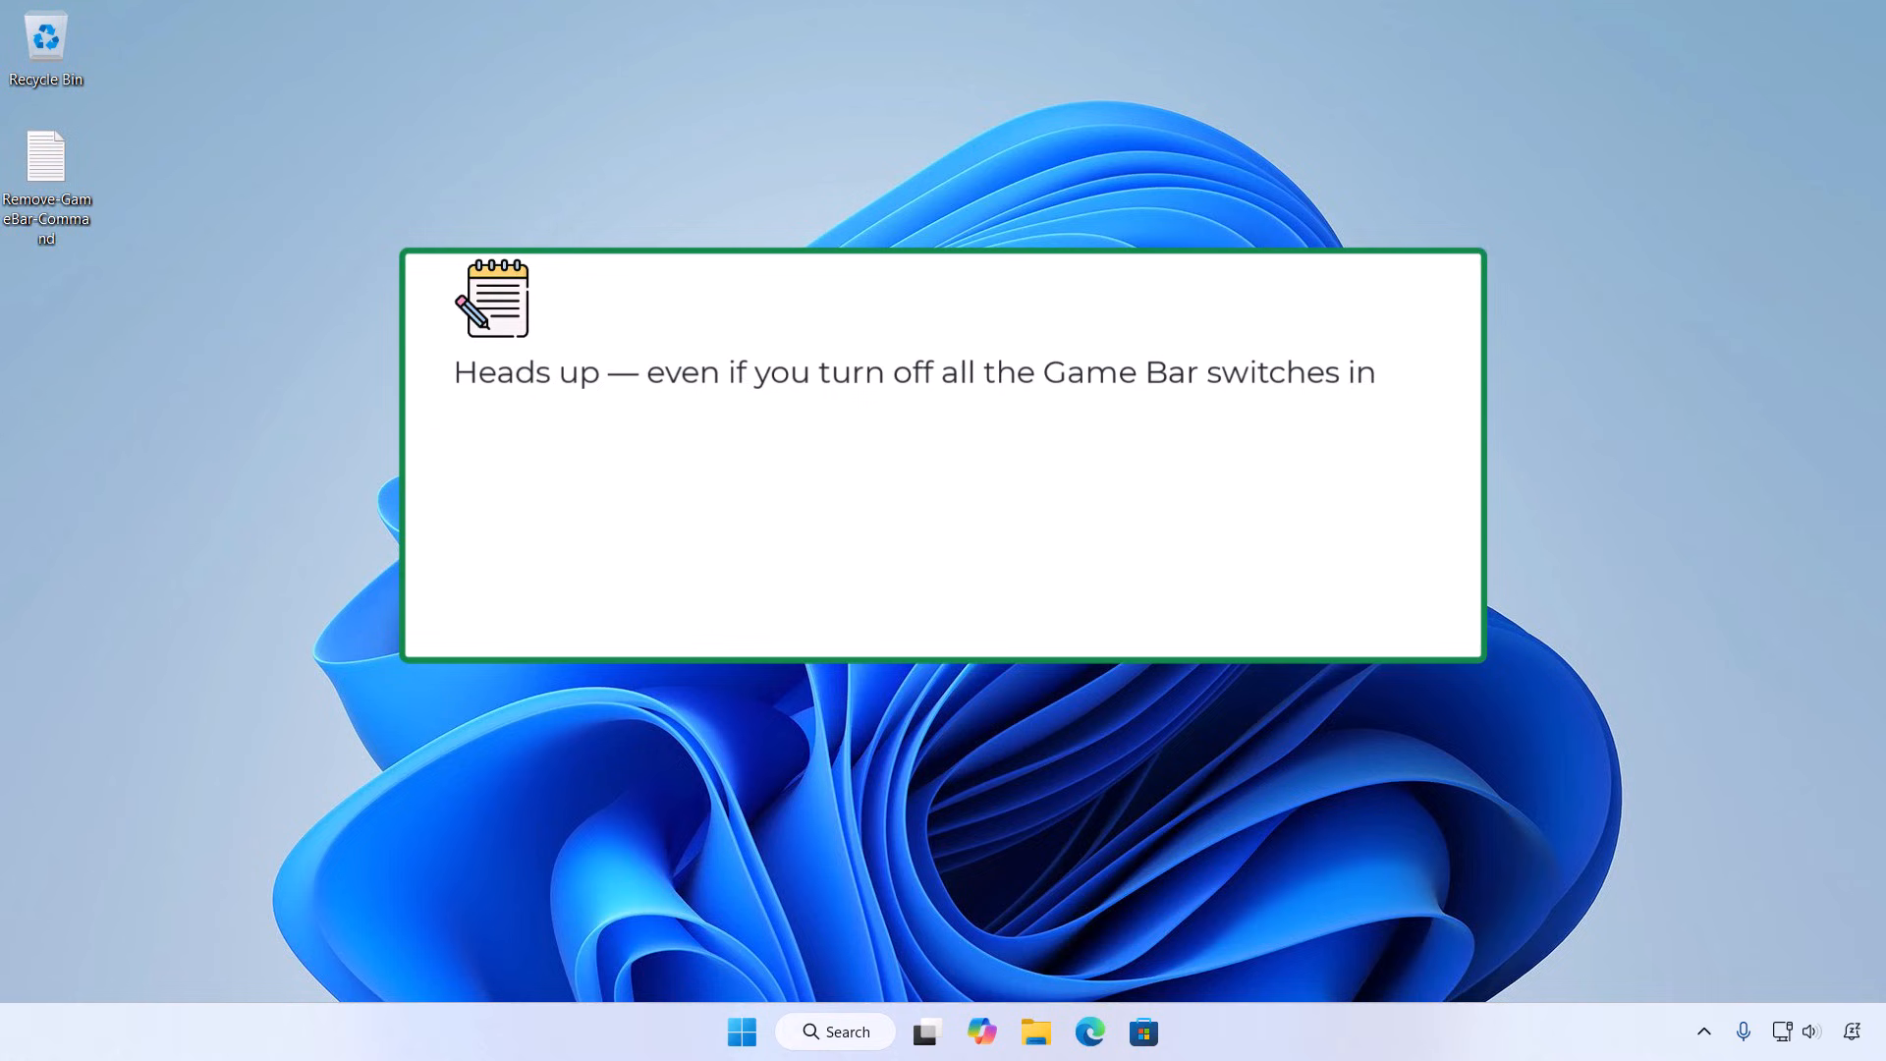
type("Settings, the overlay can still pop")
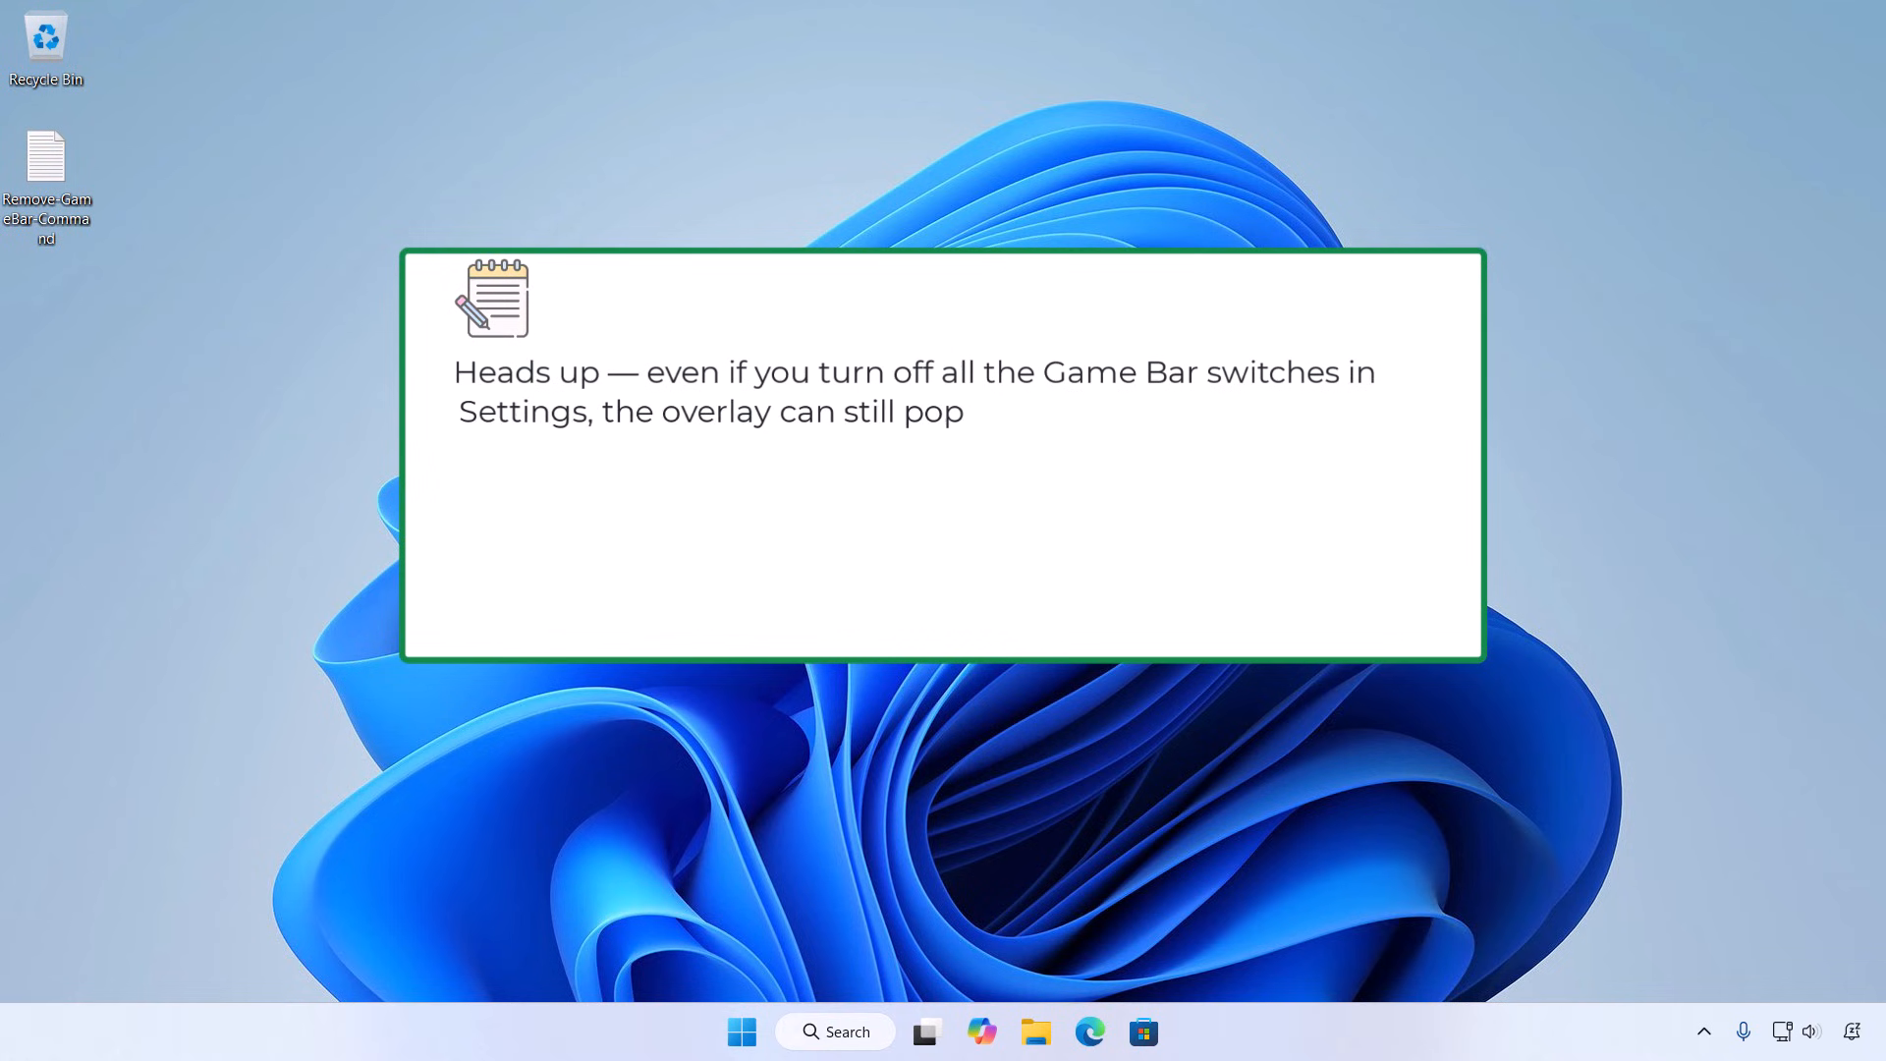
type("up because the runtime package k")
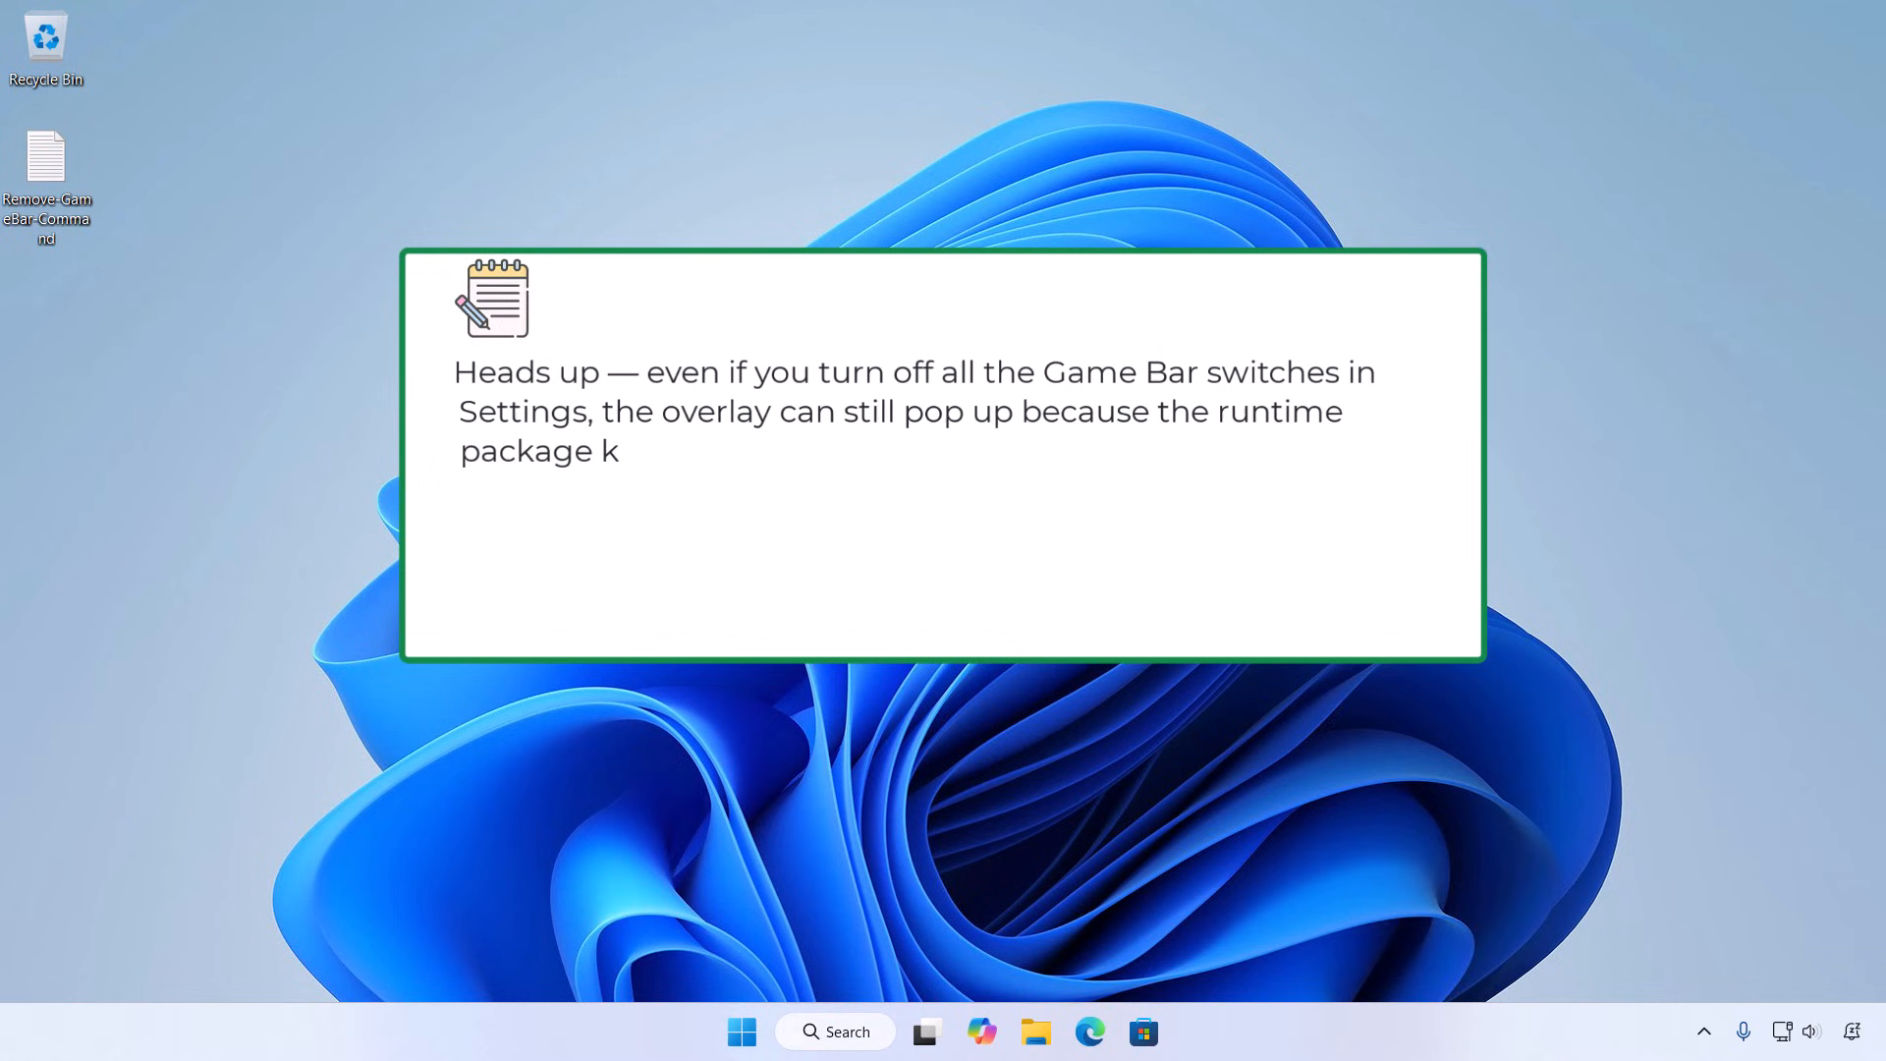
type("eeps responding.")
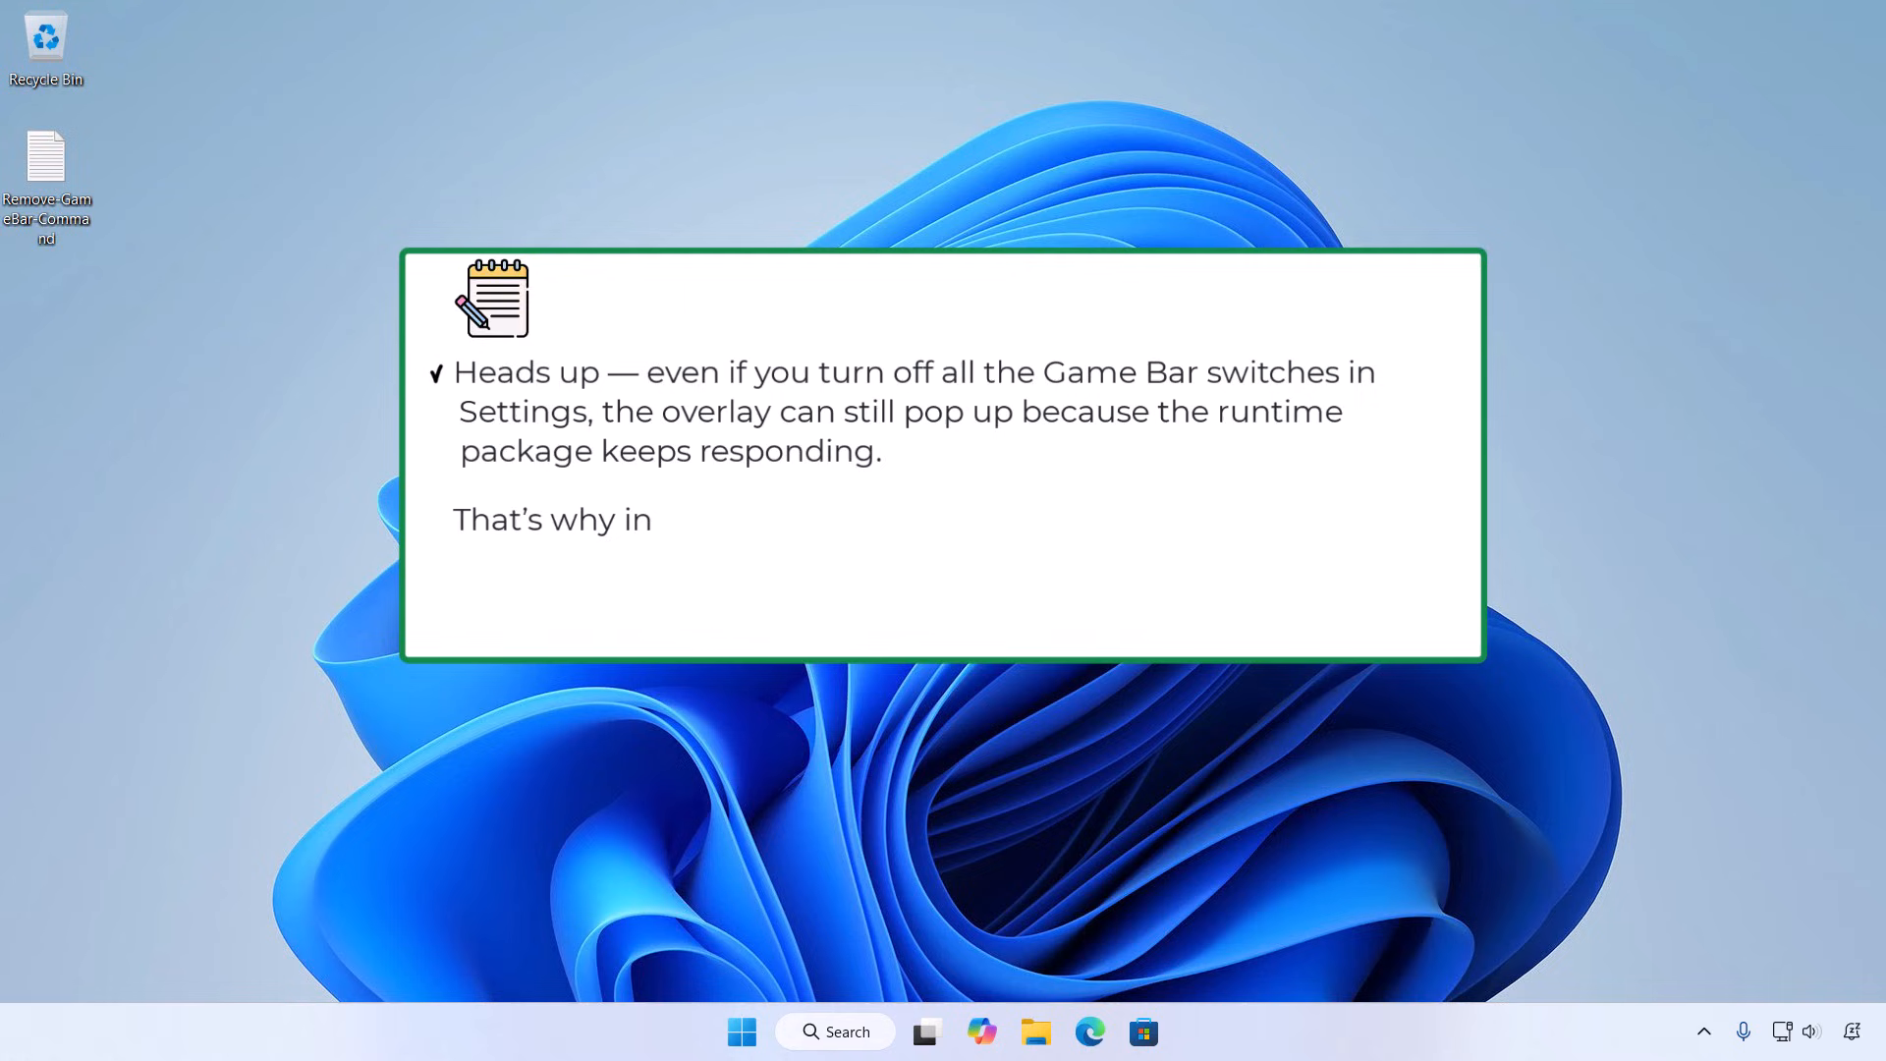
type("Method 2, we'll use PowerShell to comp")
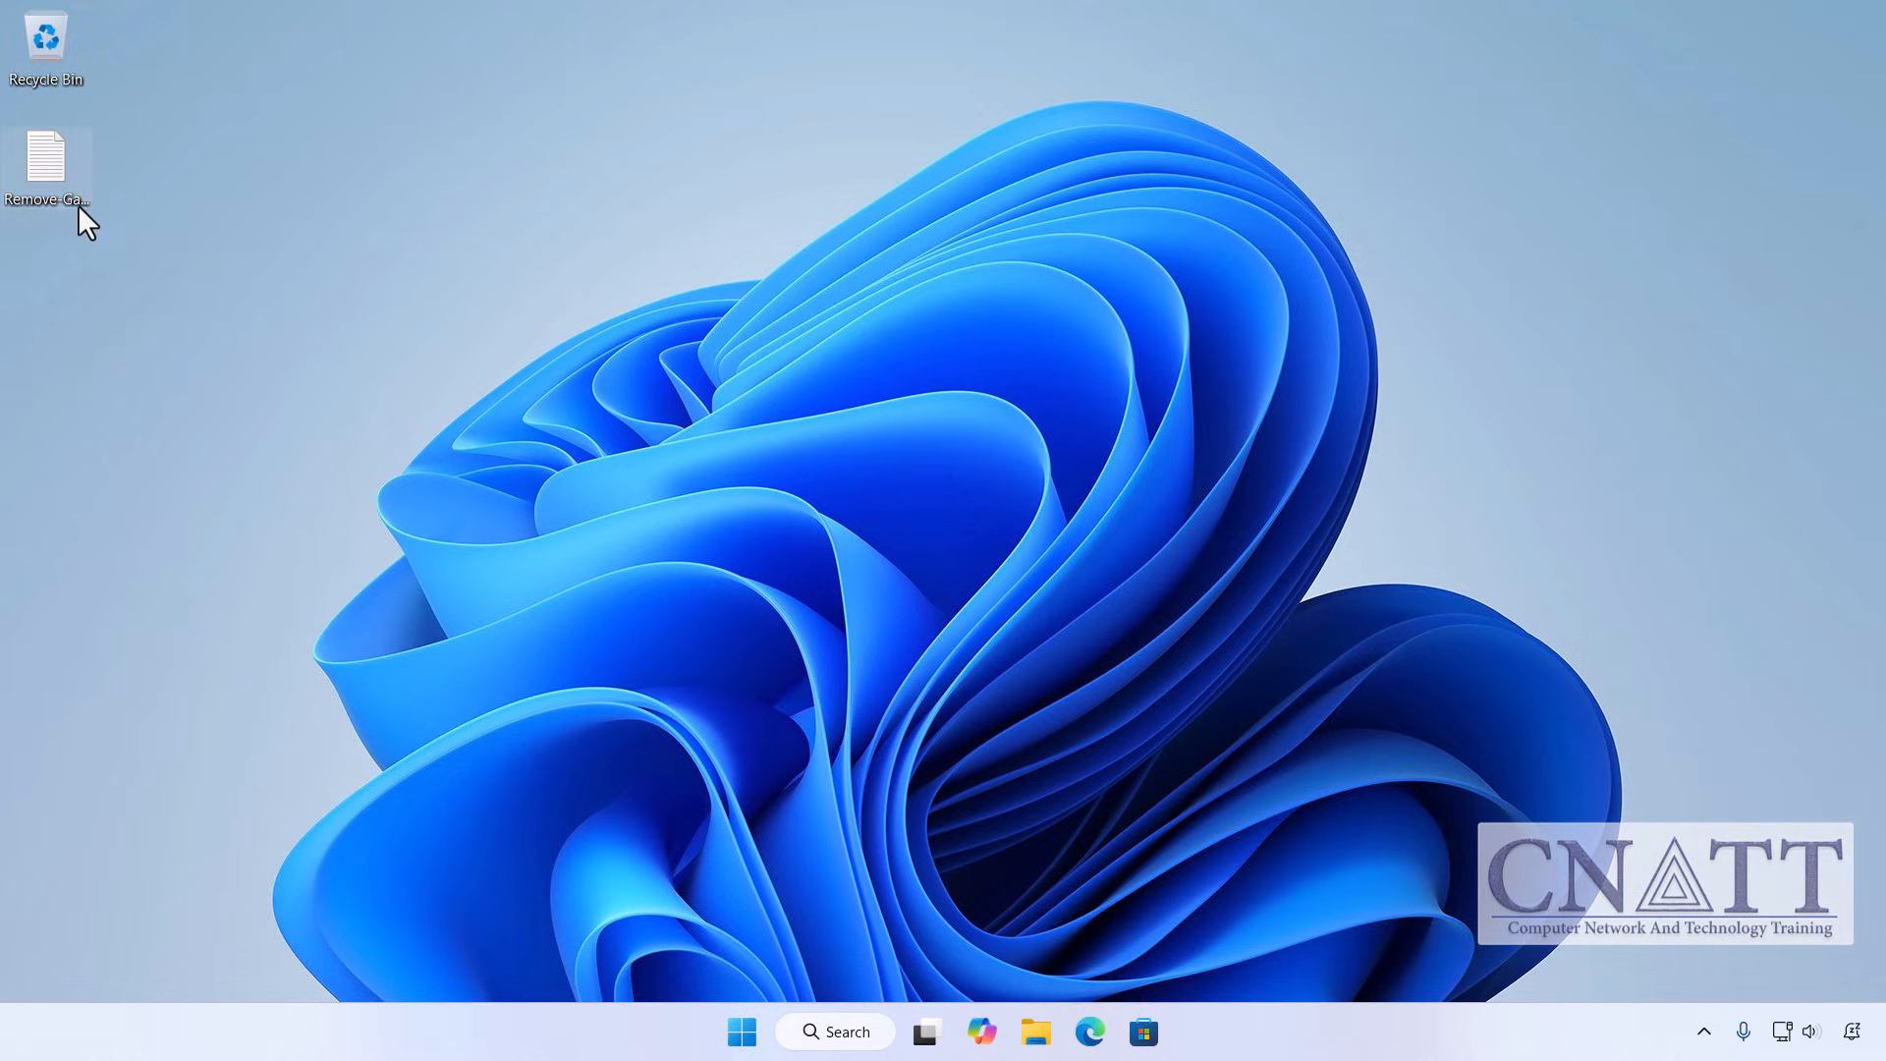
View Remove-GameBar-Command.txt from the desktop in Notepad to see the removal command
double_click(46, 158)
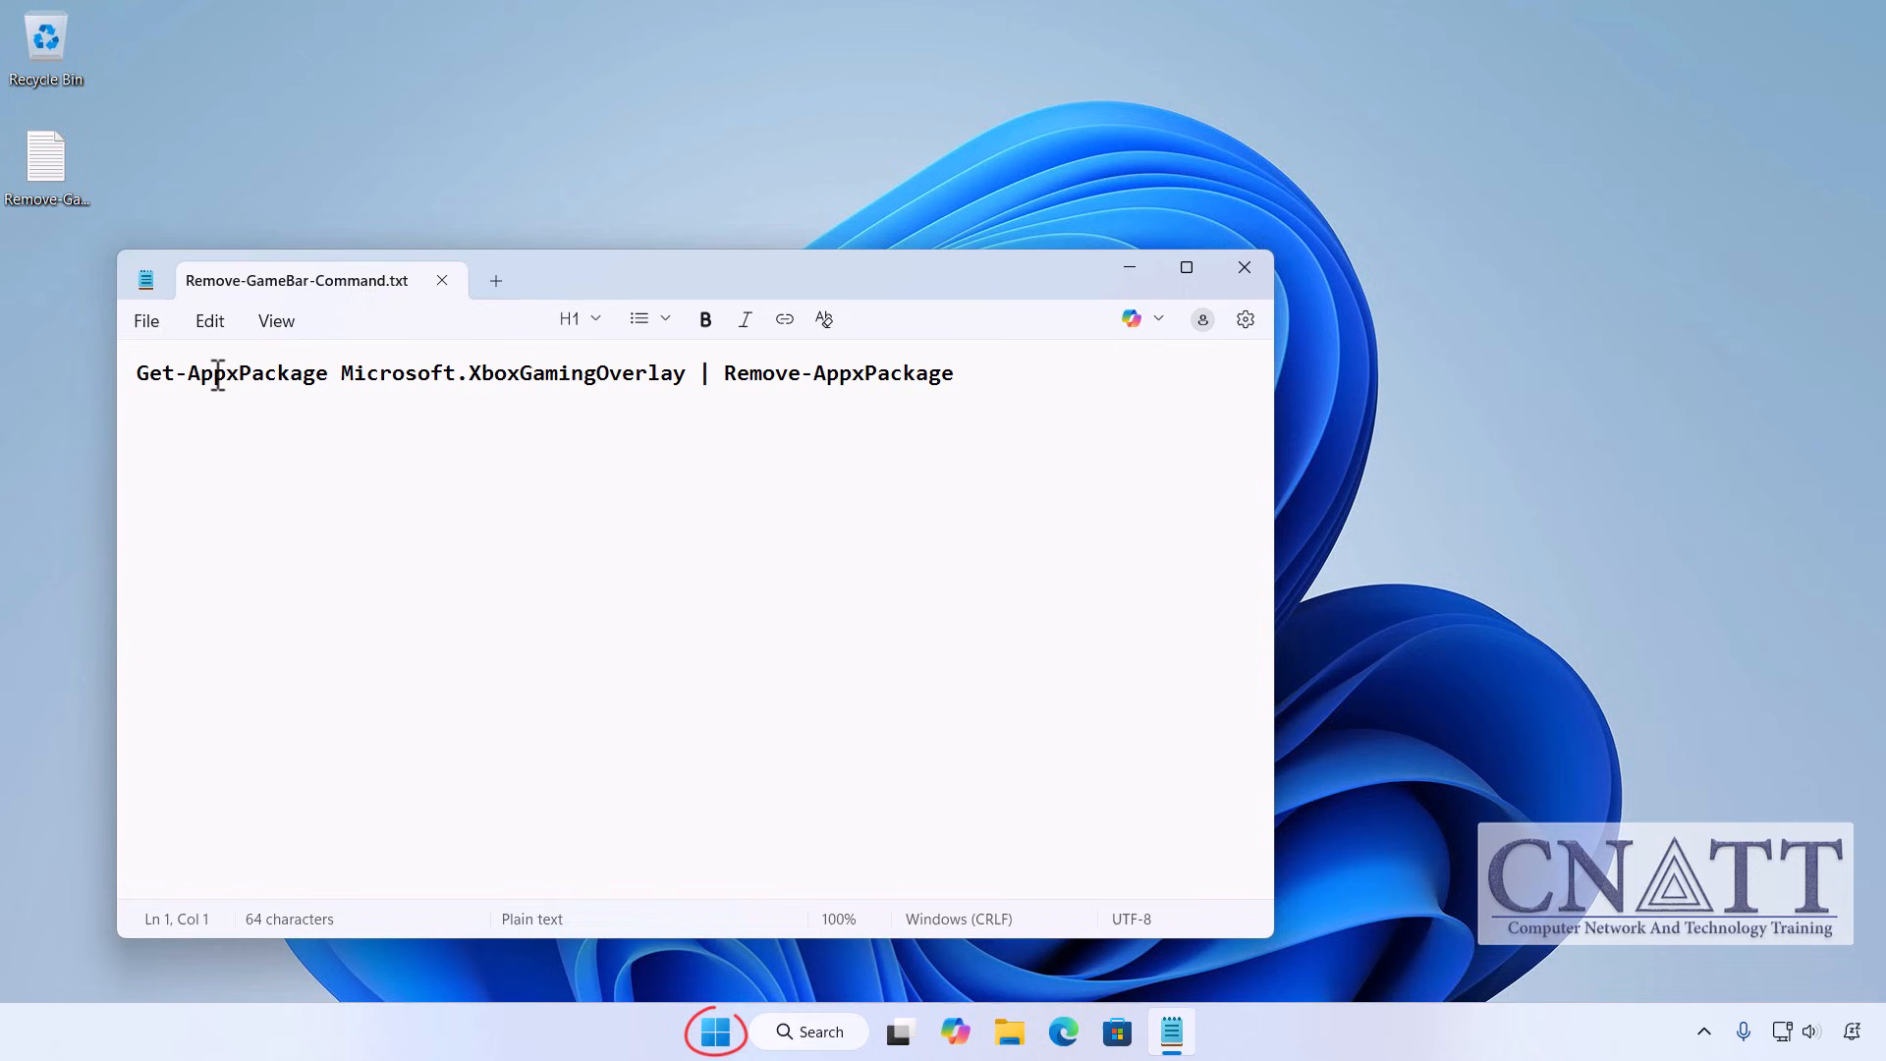
right_click(715, 1031)
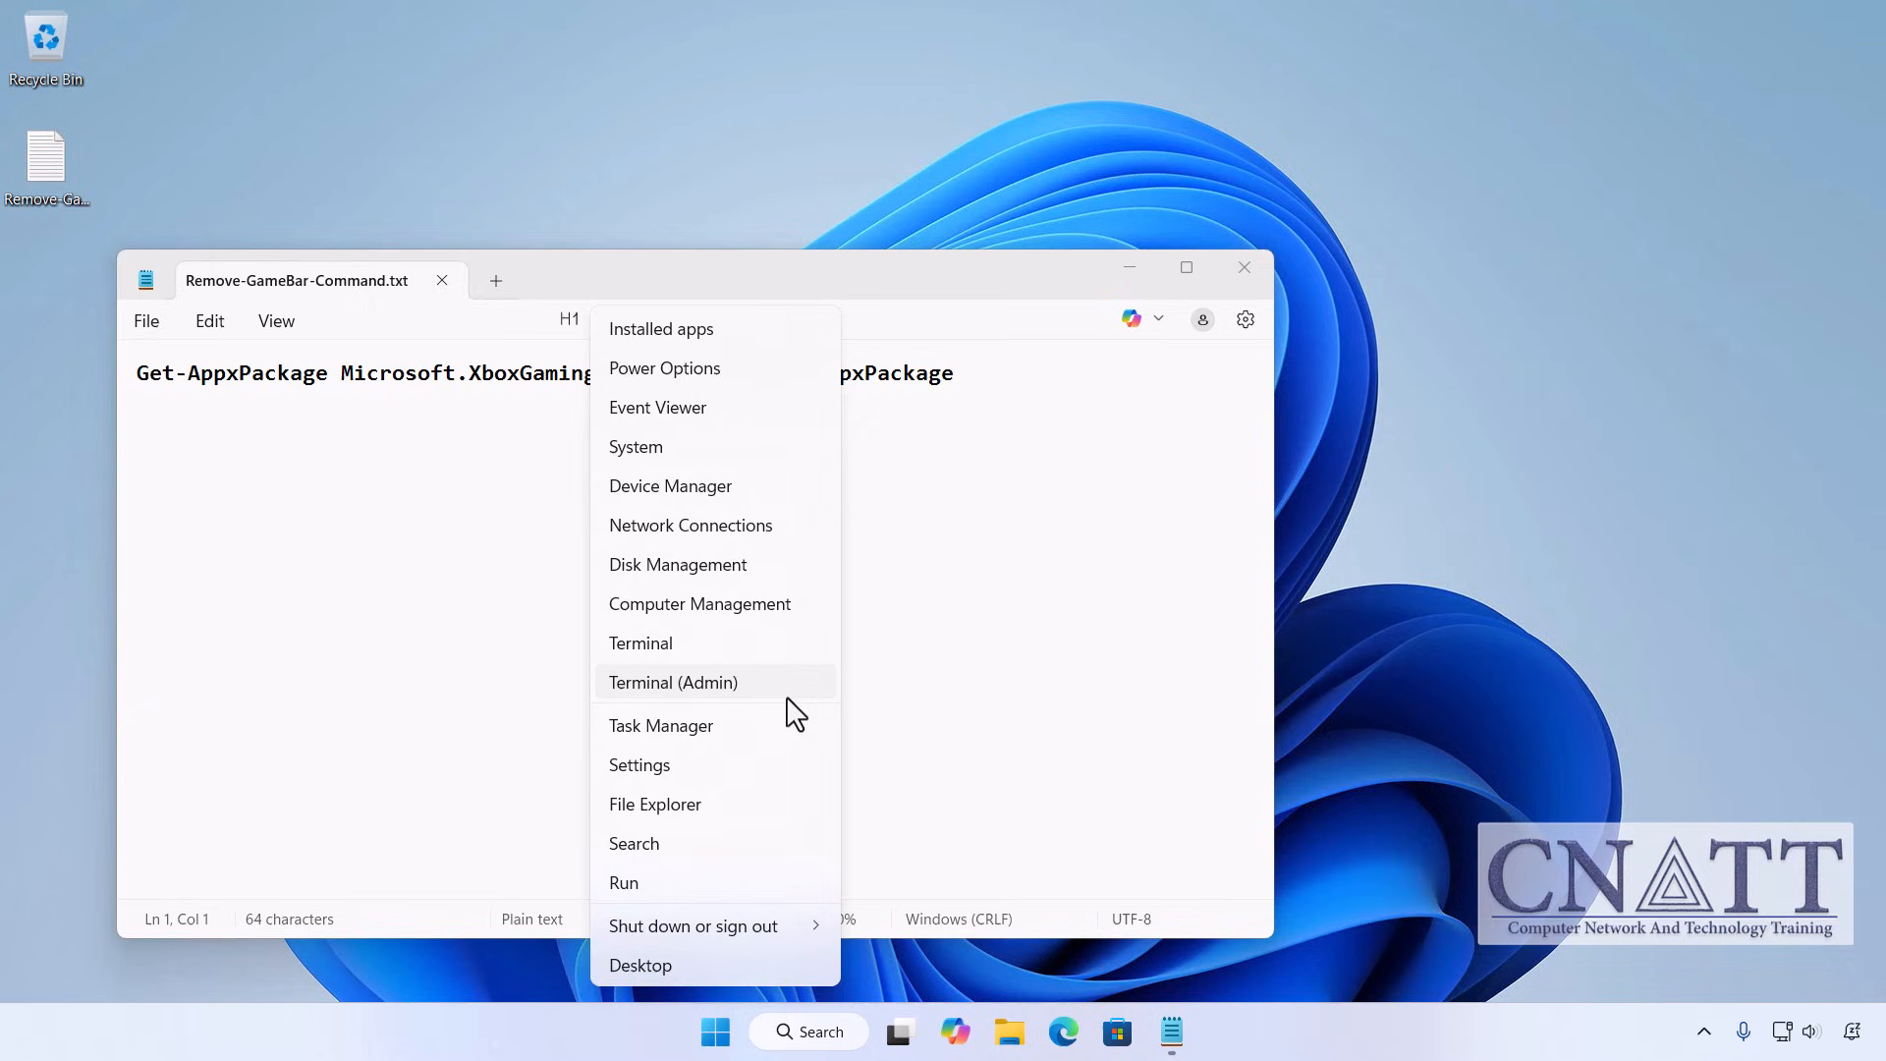
Start Terminal (Admin) from the quick-link menu, approve UAC, and focus the PowerShell window
left_click(672, 681)
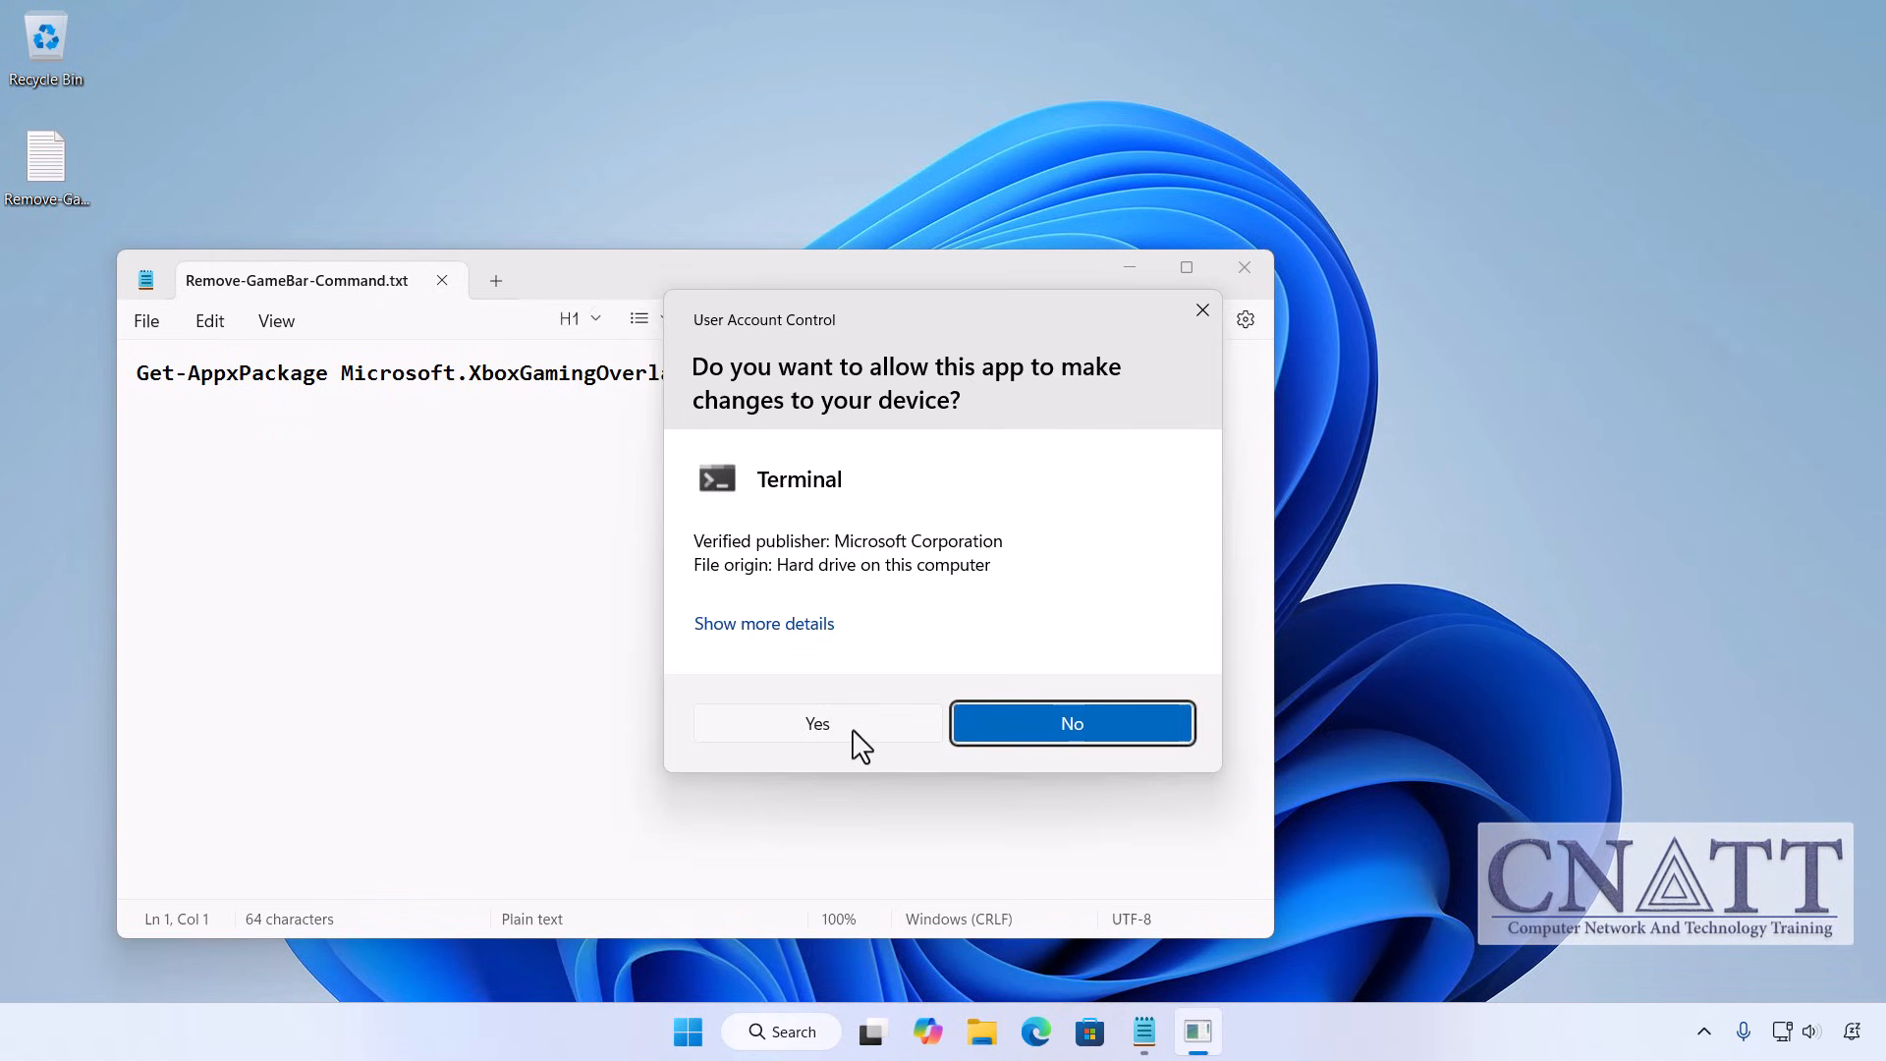
left_click(1069, 723)
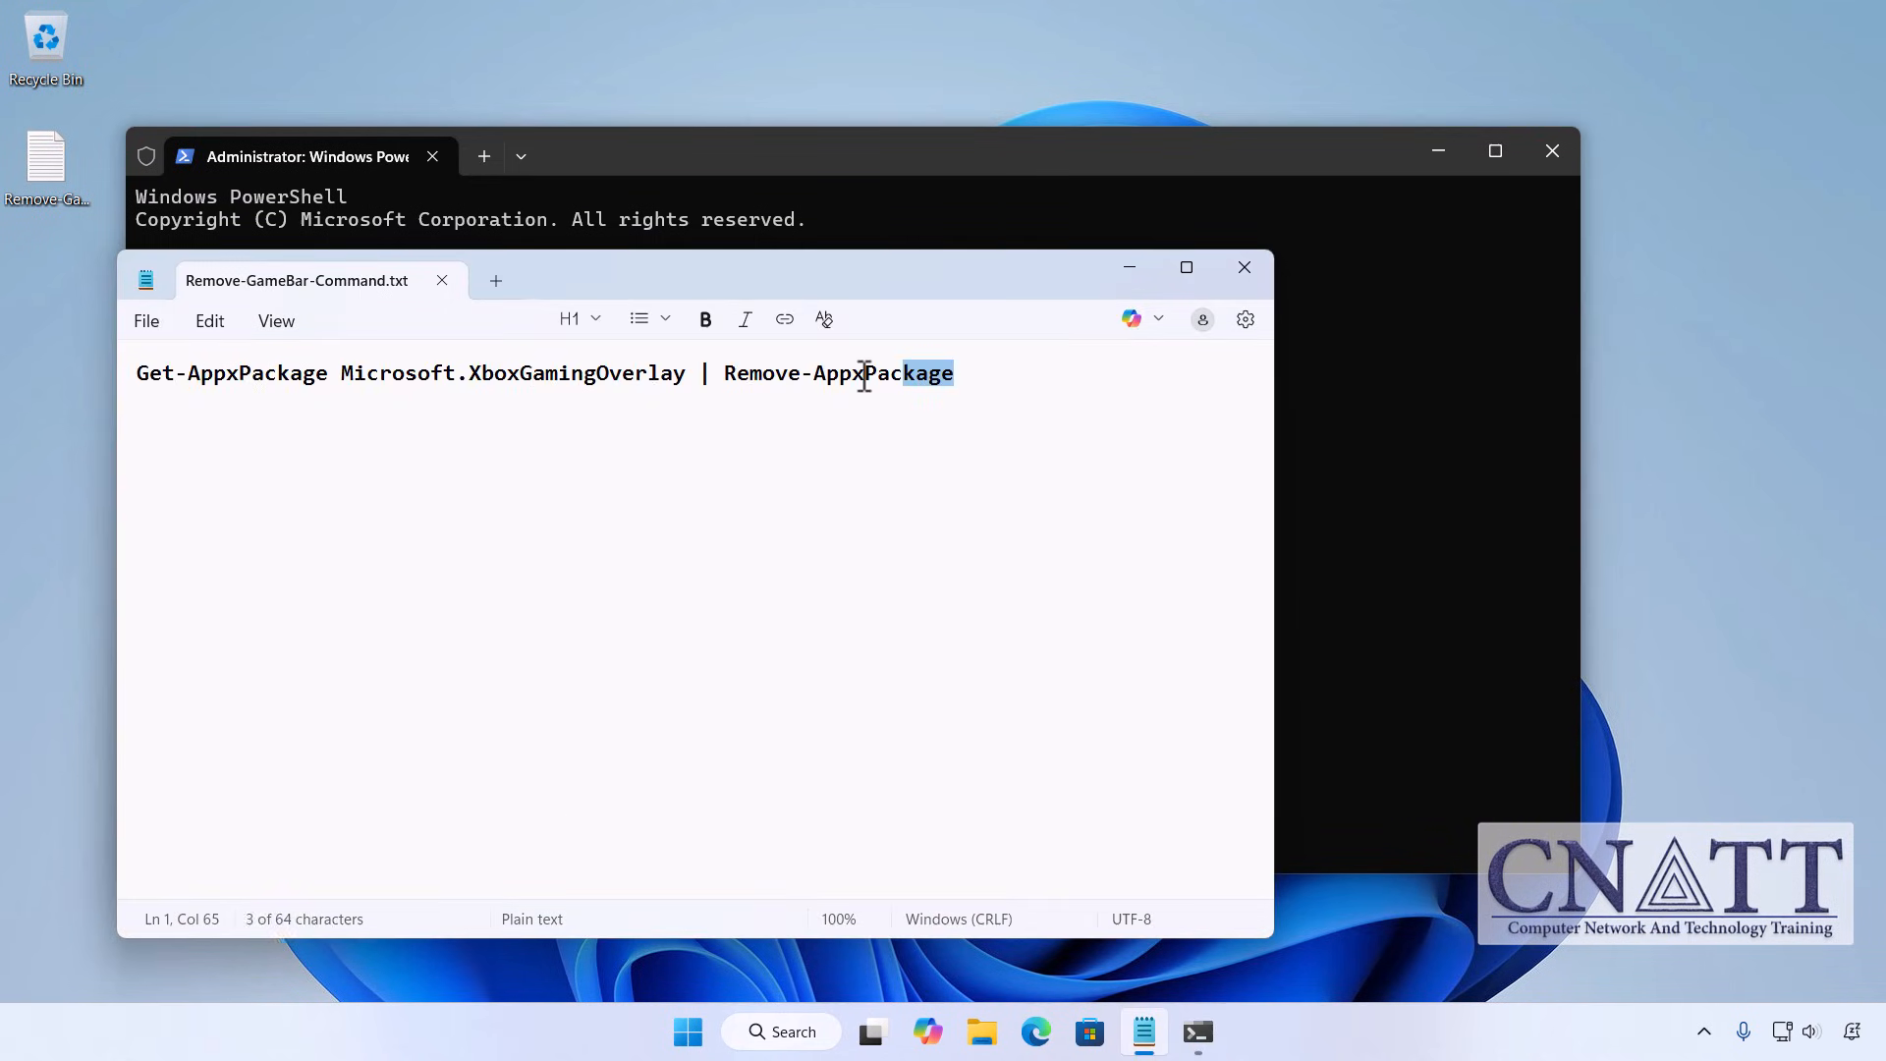
left_click(211, 320)
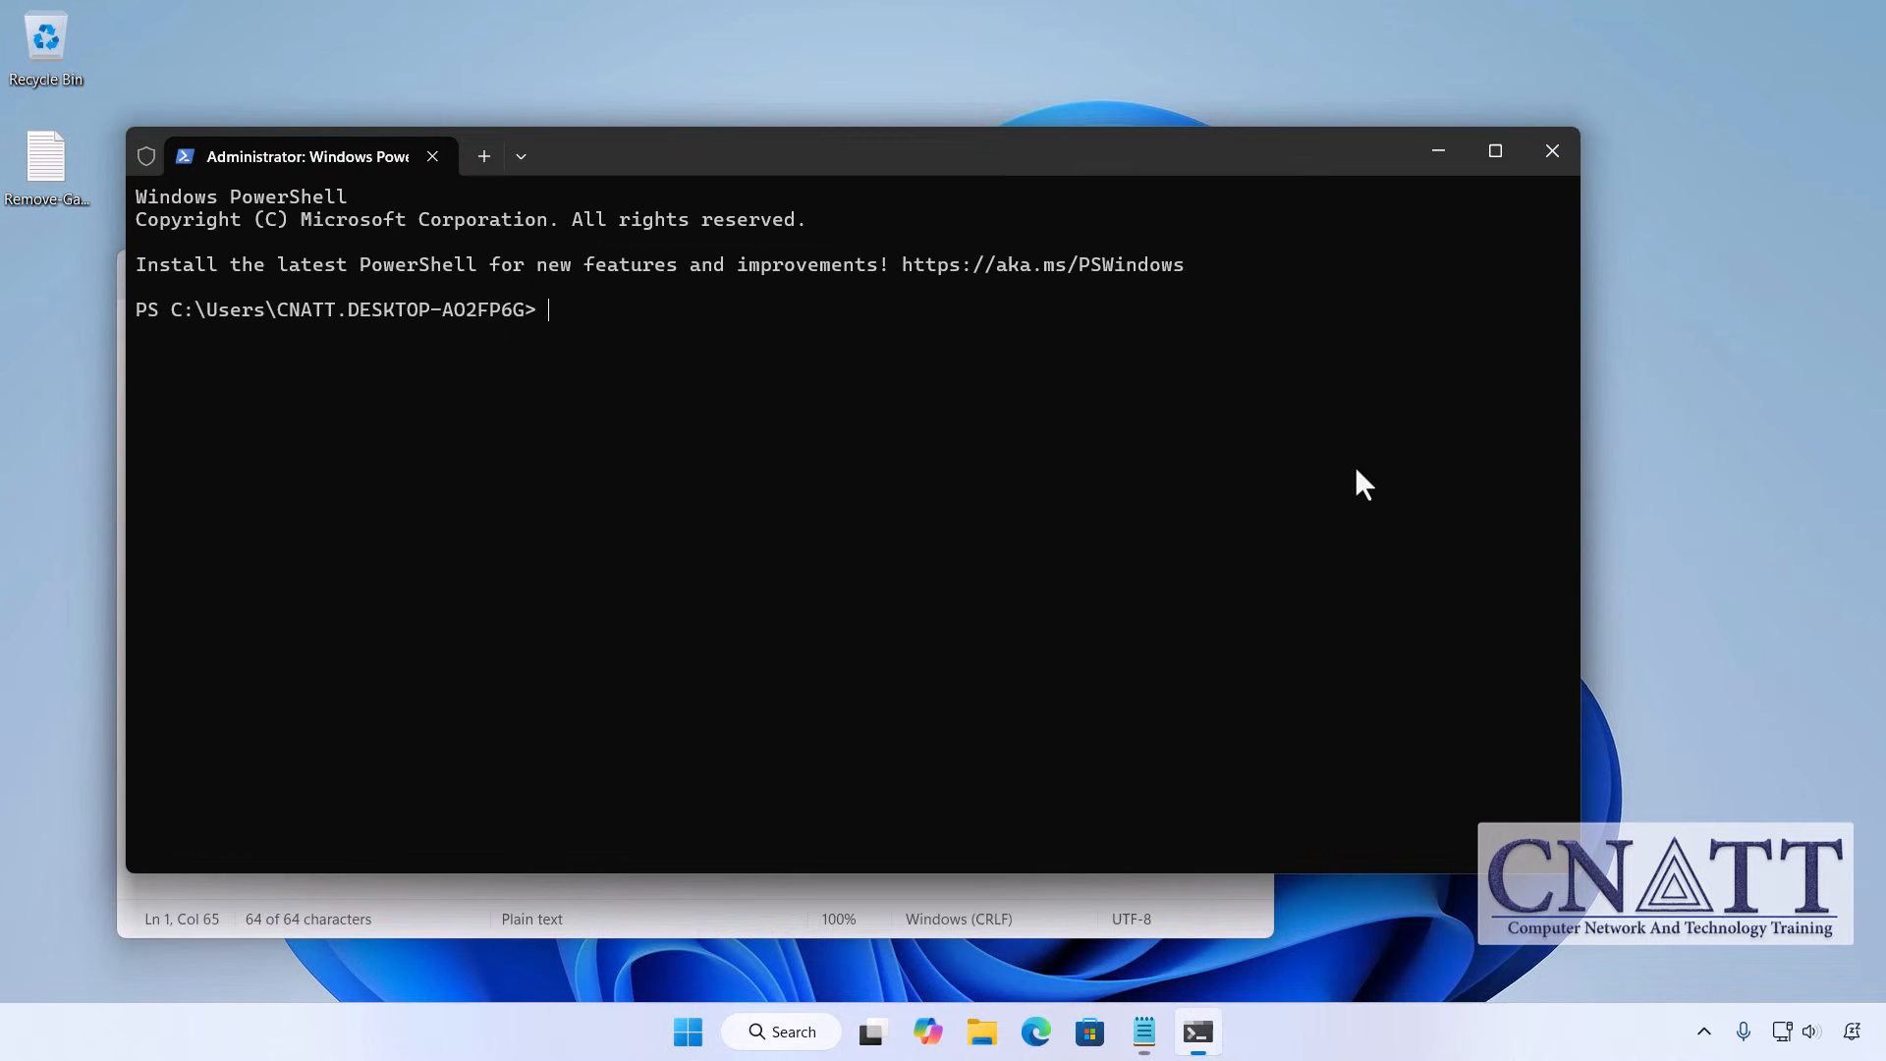
Run Get-AppxPackage Microsoft.XboxGamingOverlay | Remove-AppxPackage, then close the Terminal
type("Get-AppxPackage Microsoft.XboxGamingOverlay | Remove-AppxPackage")
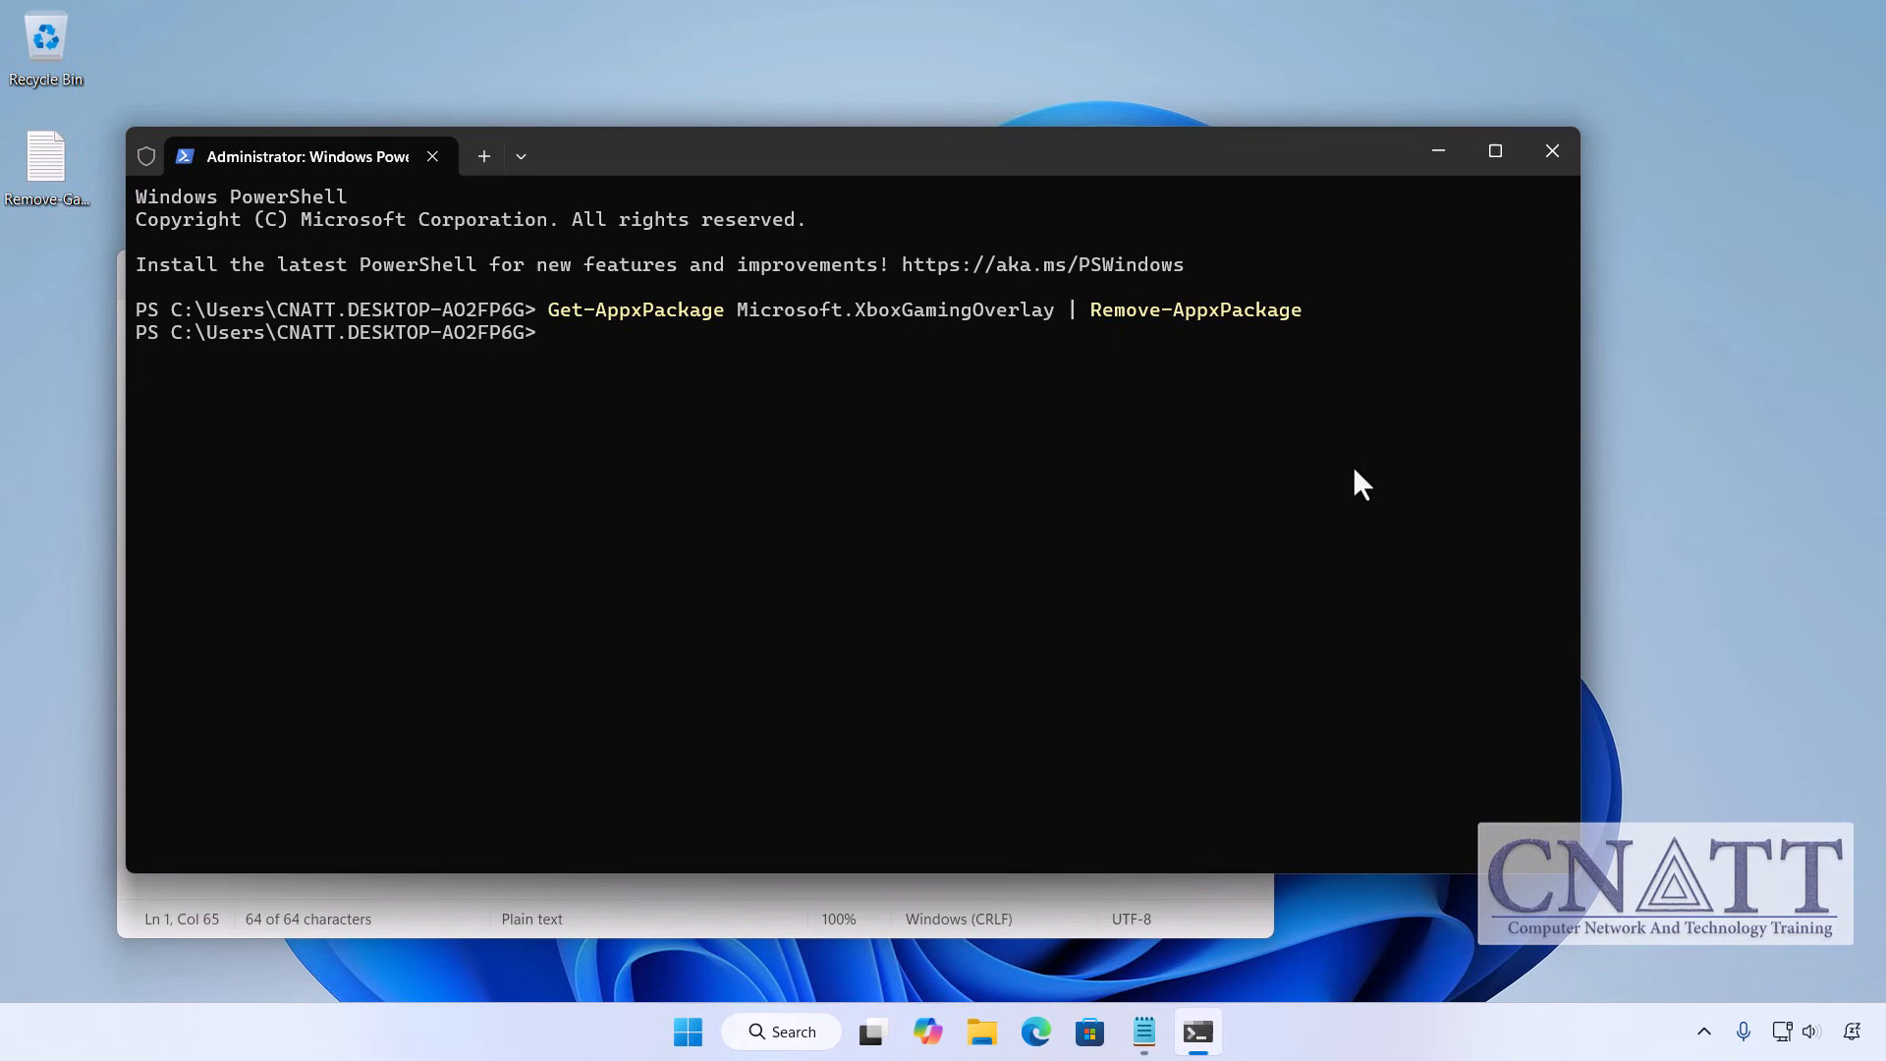
mouse_move(1406, 401)
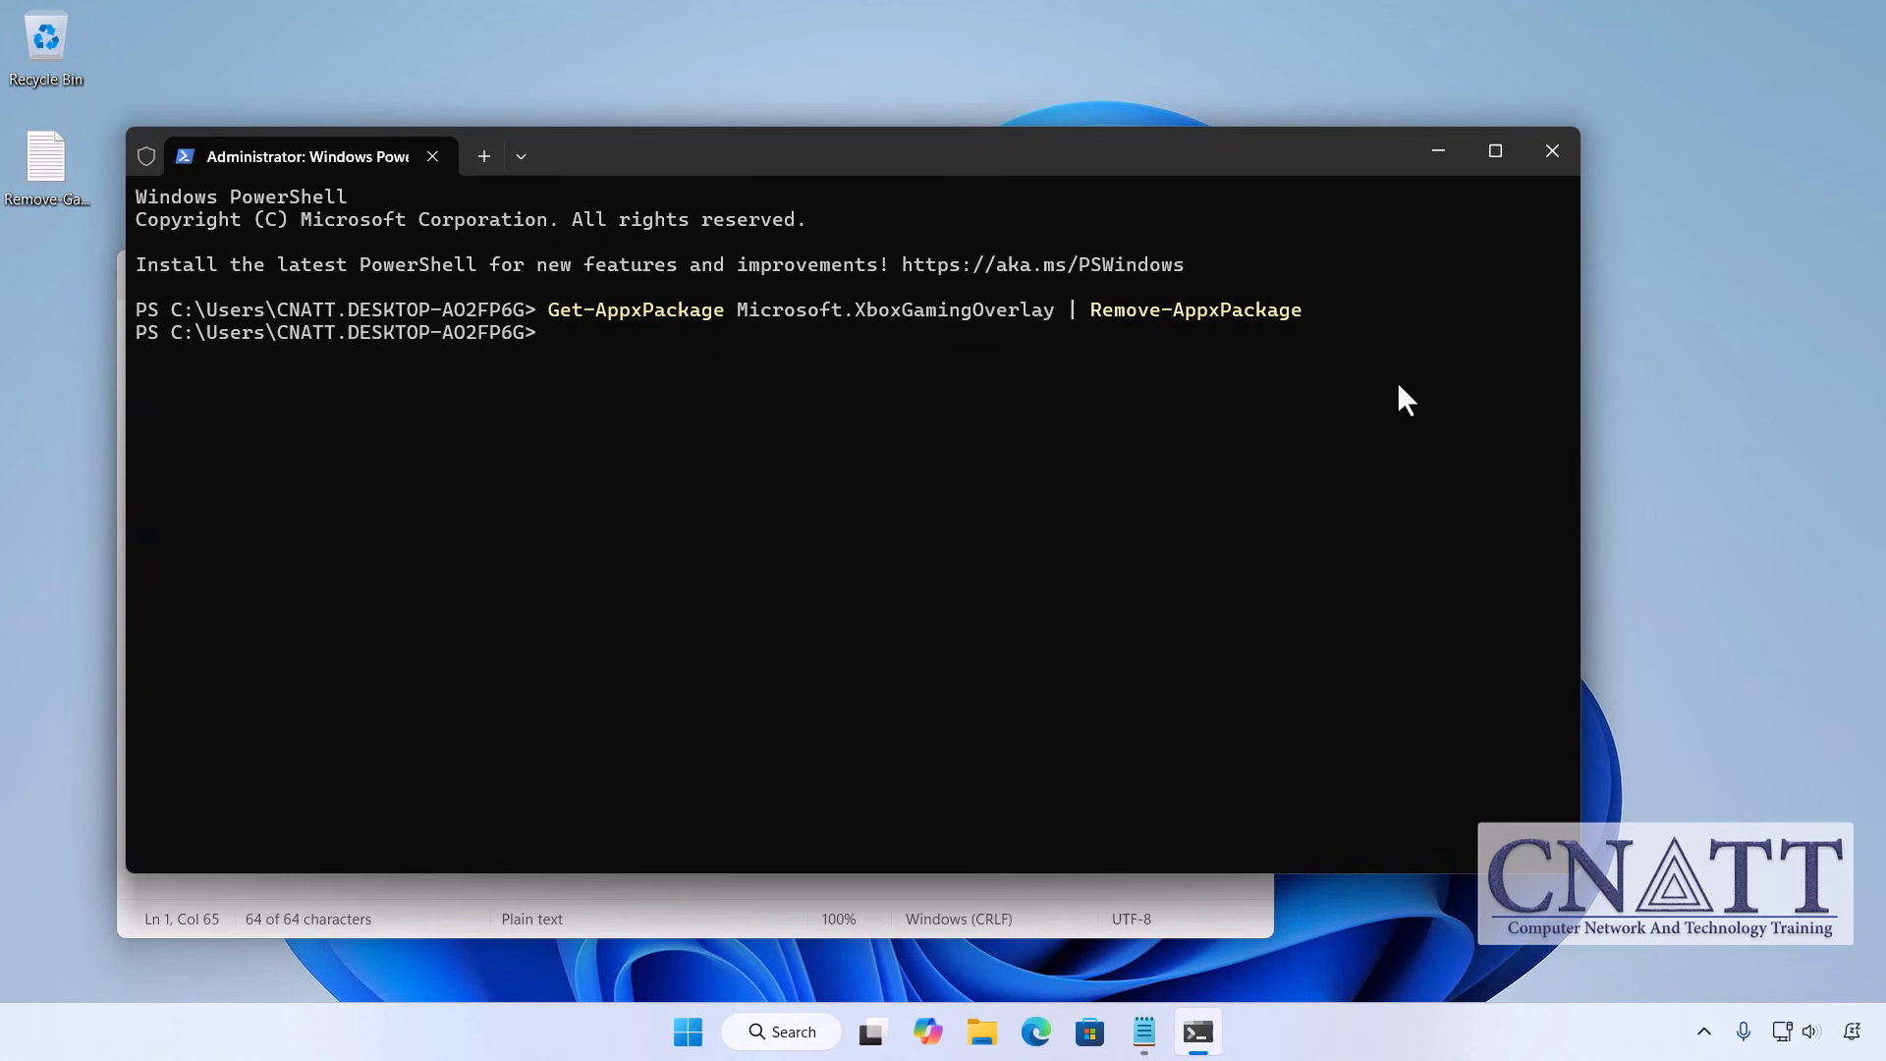
left_click(1552, 151)
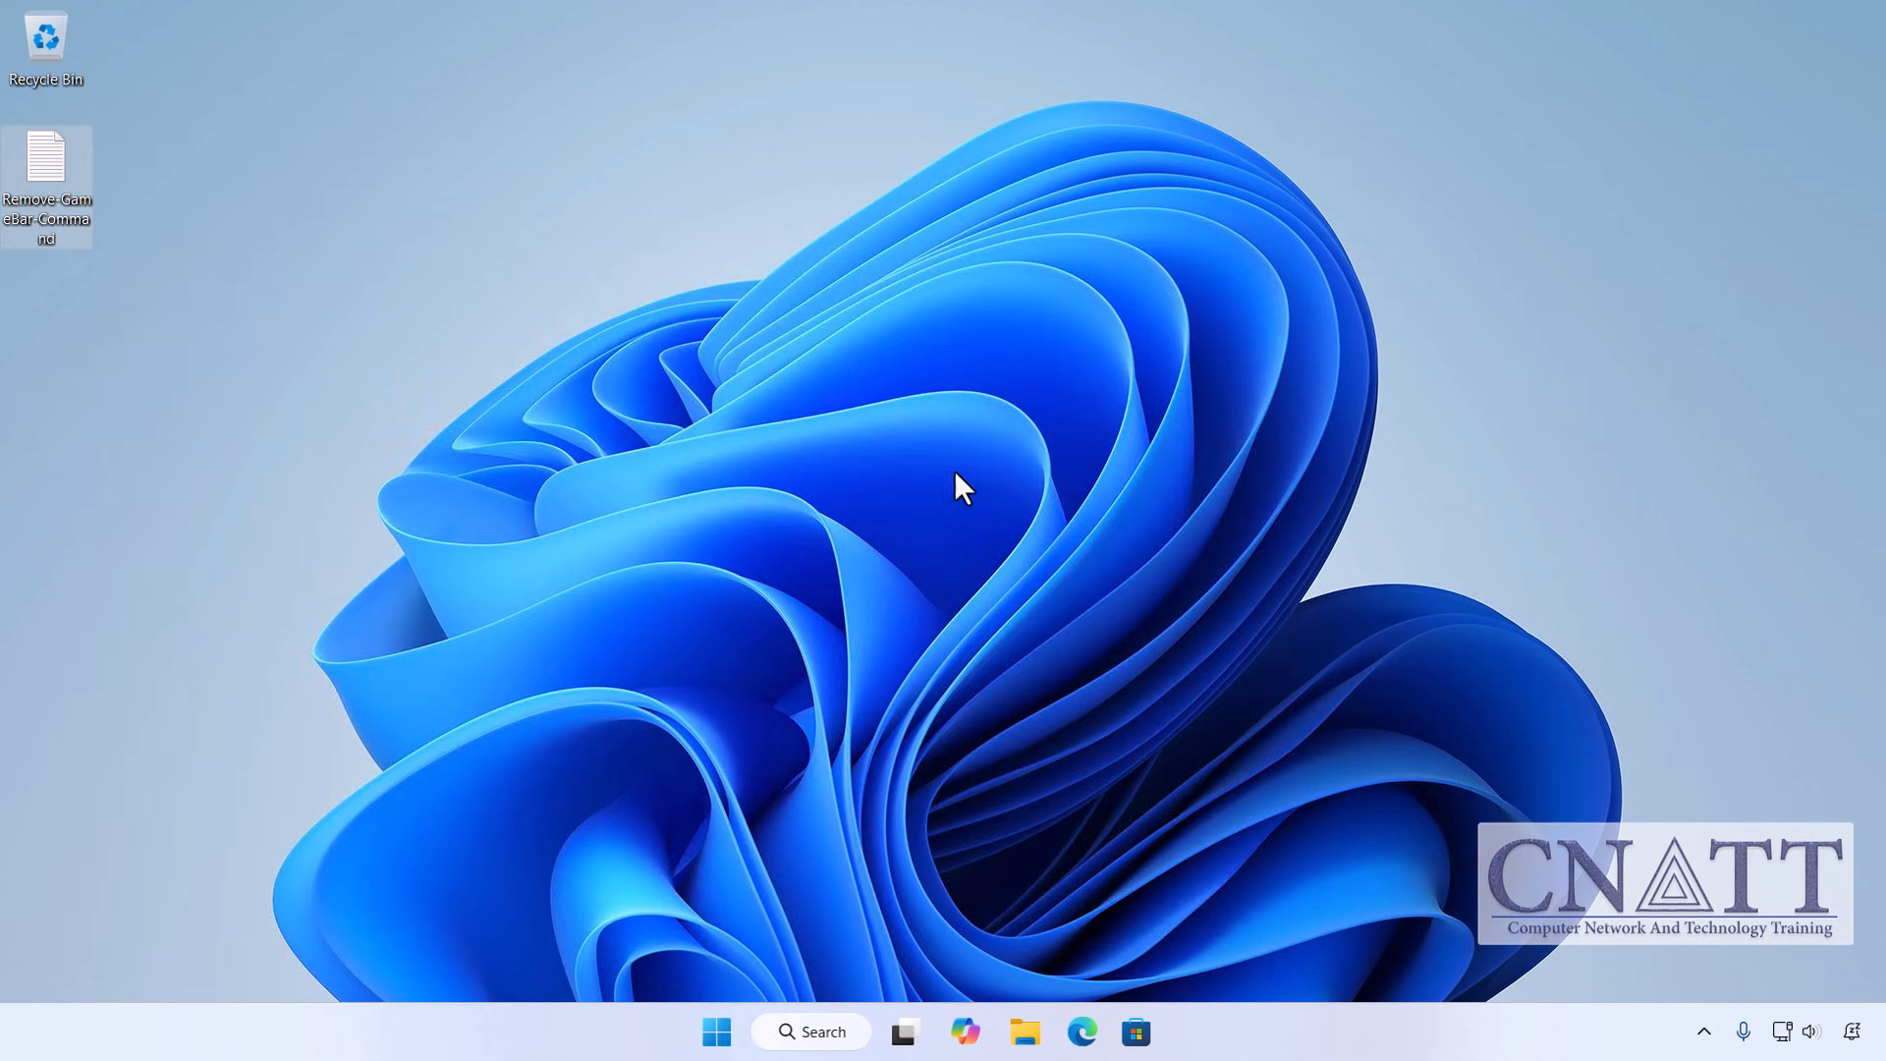